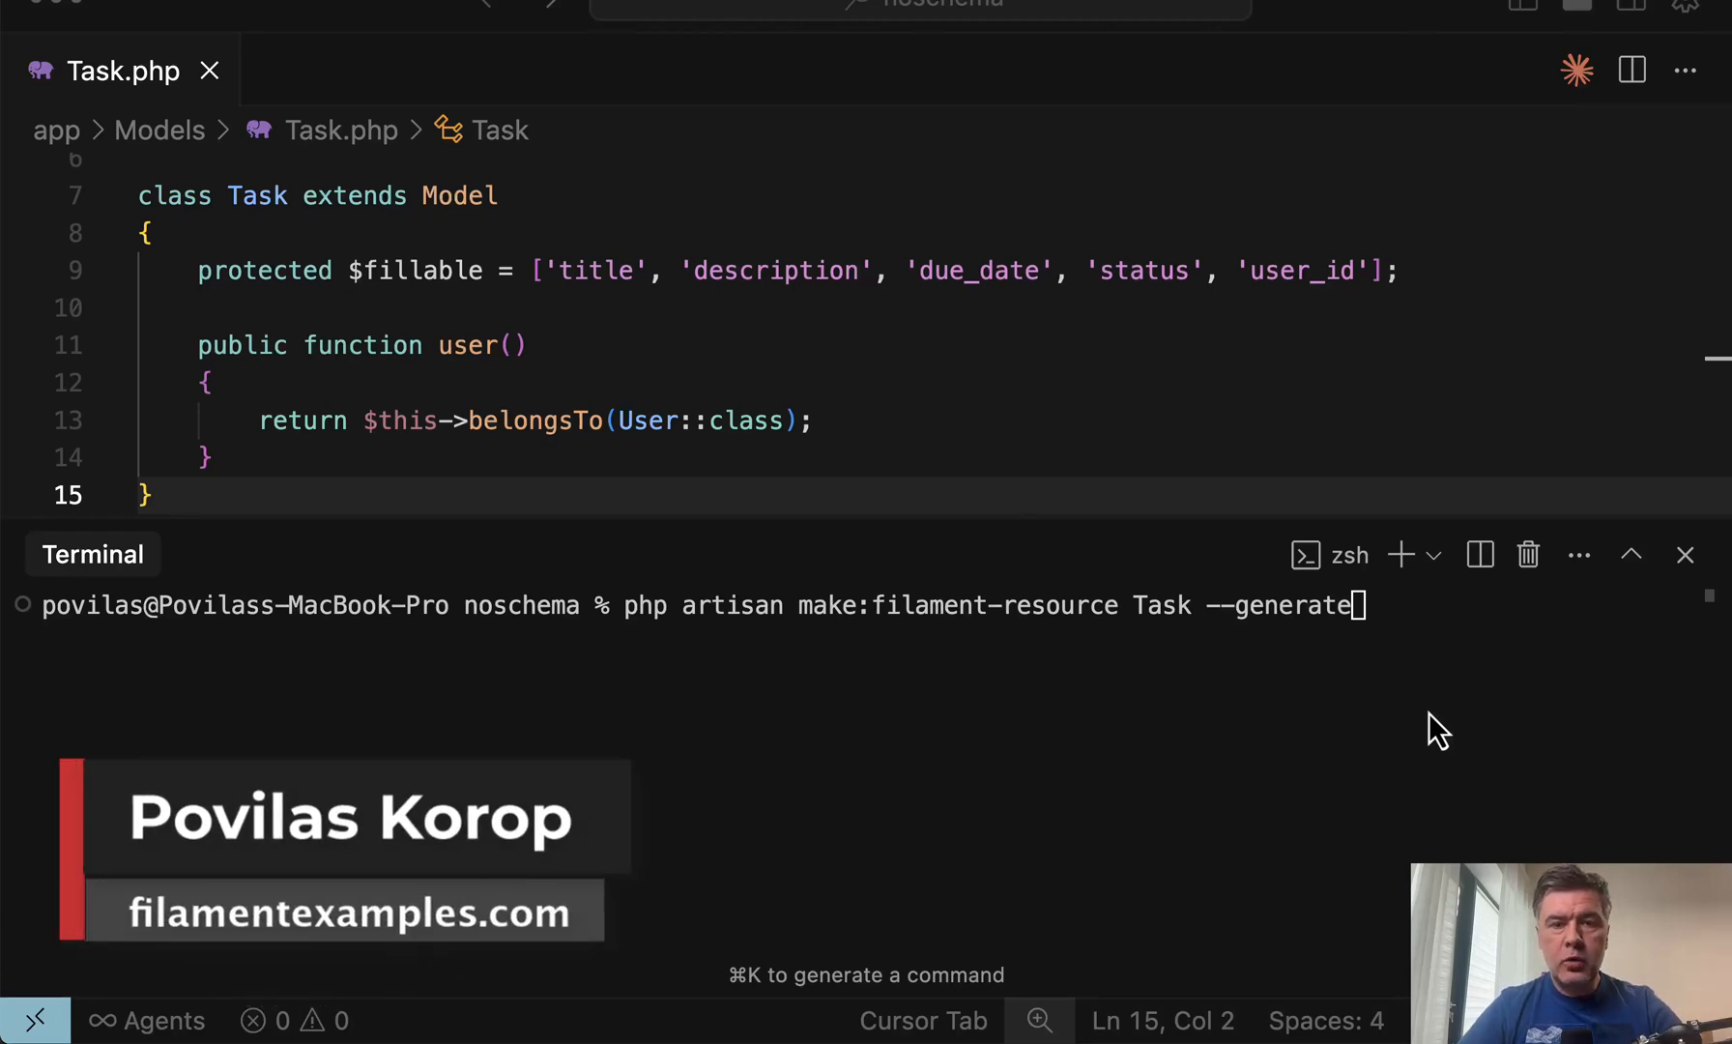
mouse_move(1433, 742)
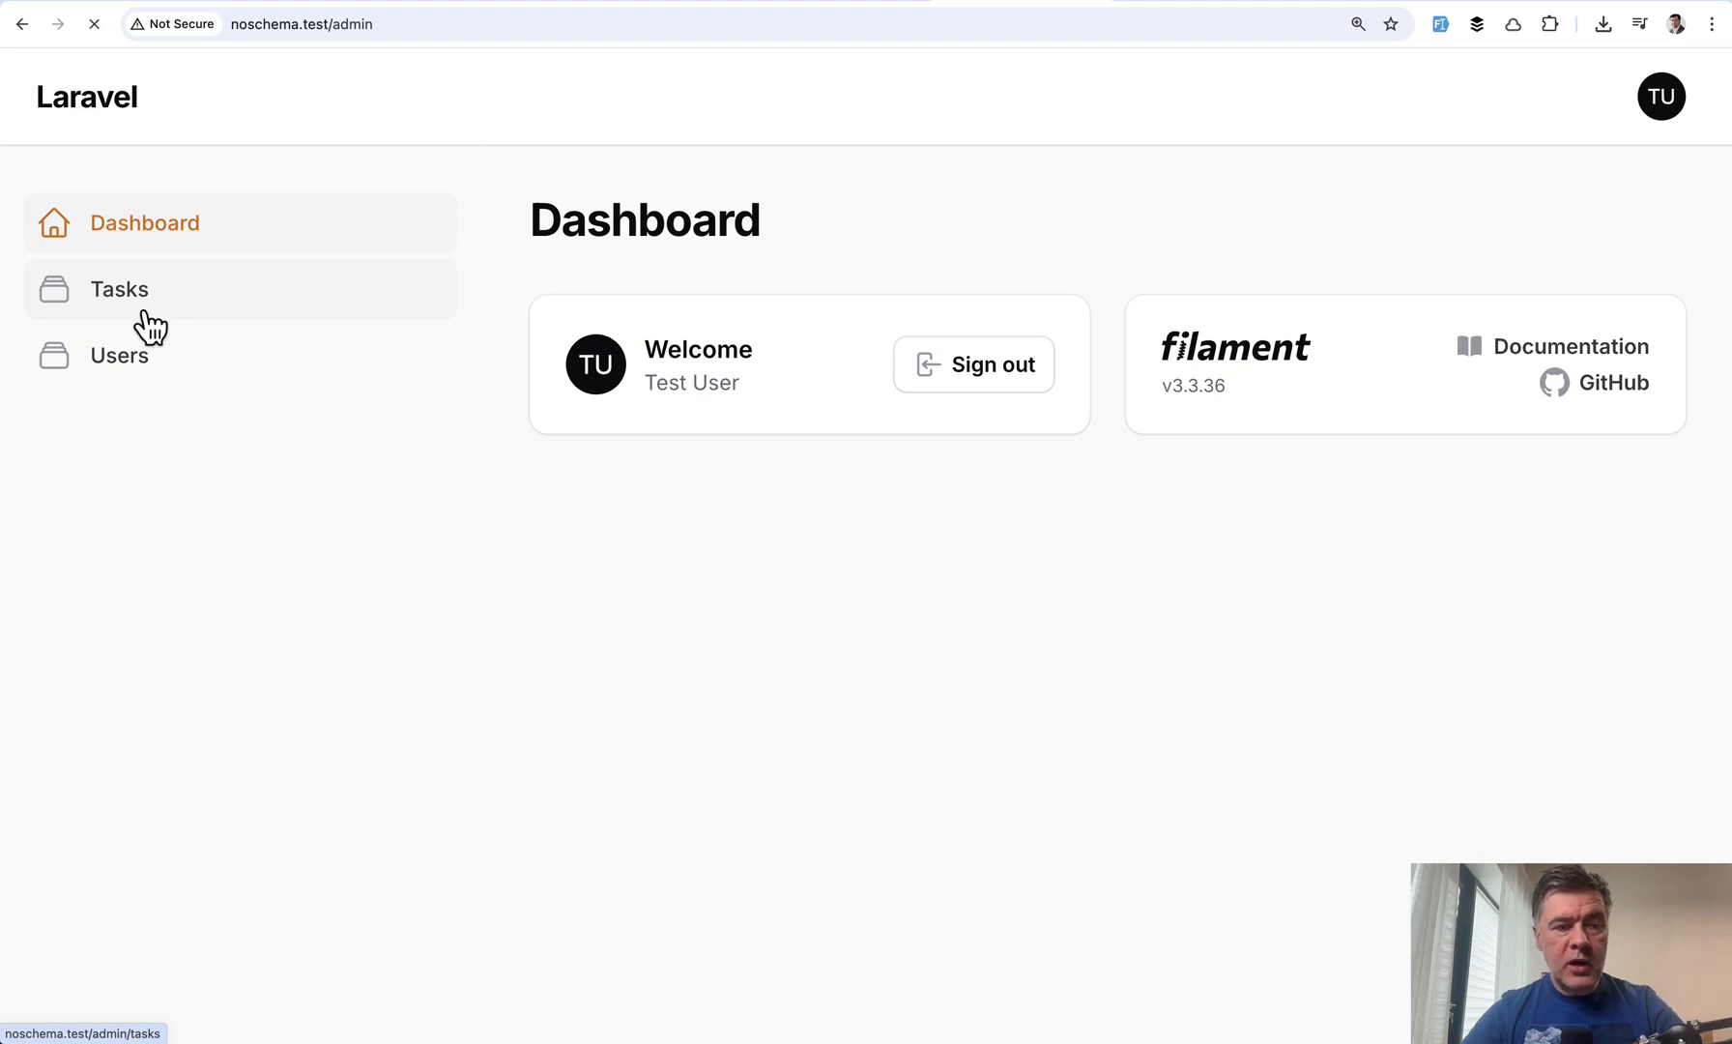
Step: Show the Tasks section of the older v3 admin panel
click(118, 288)
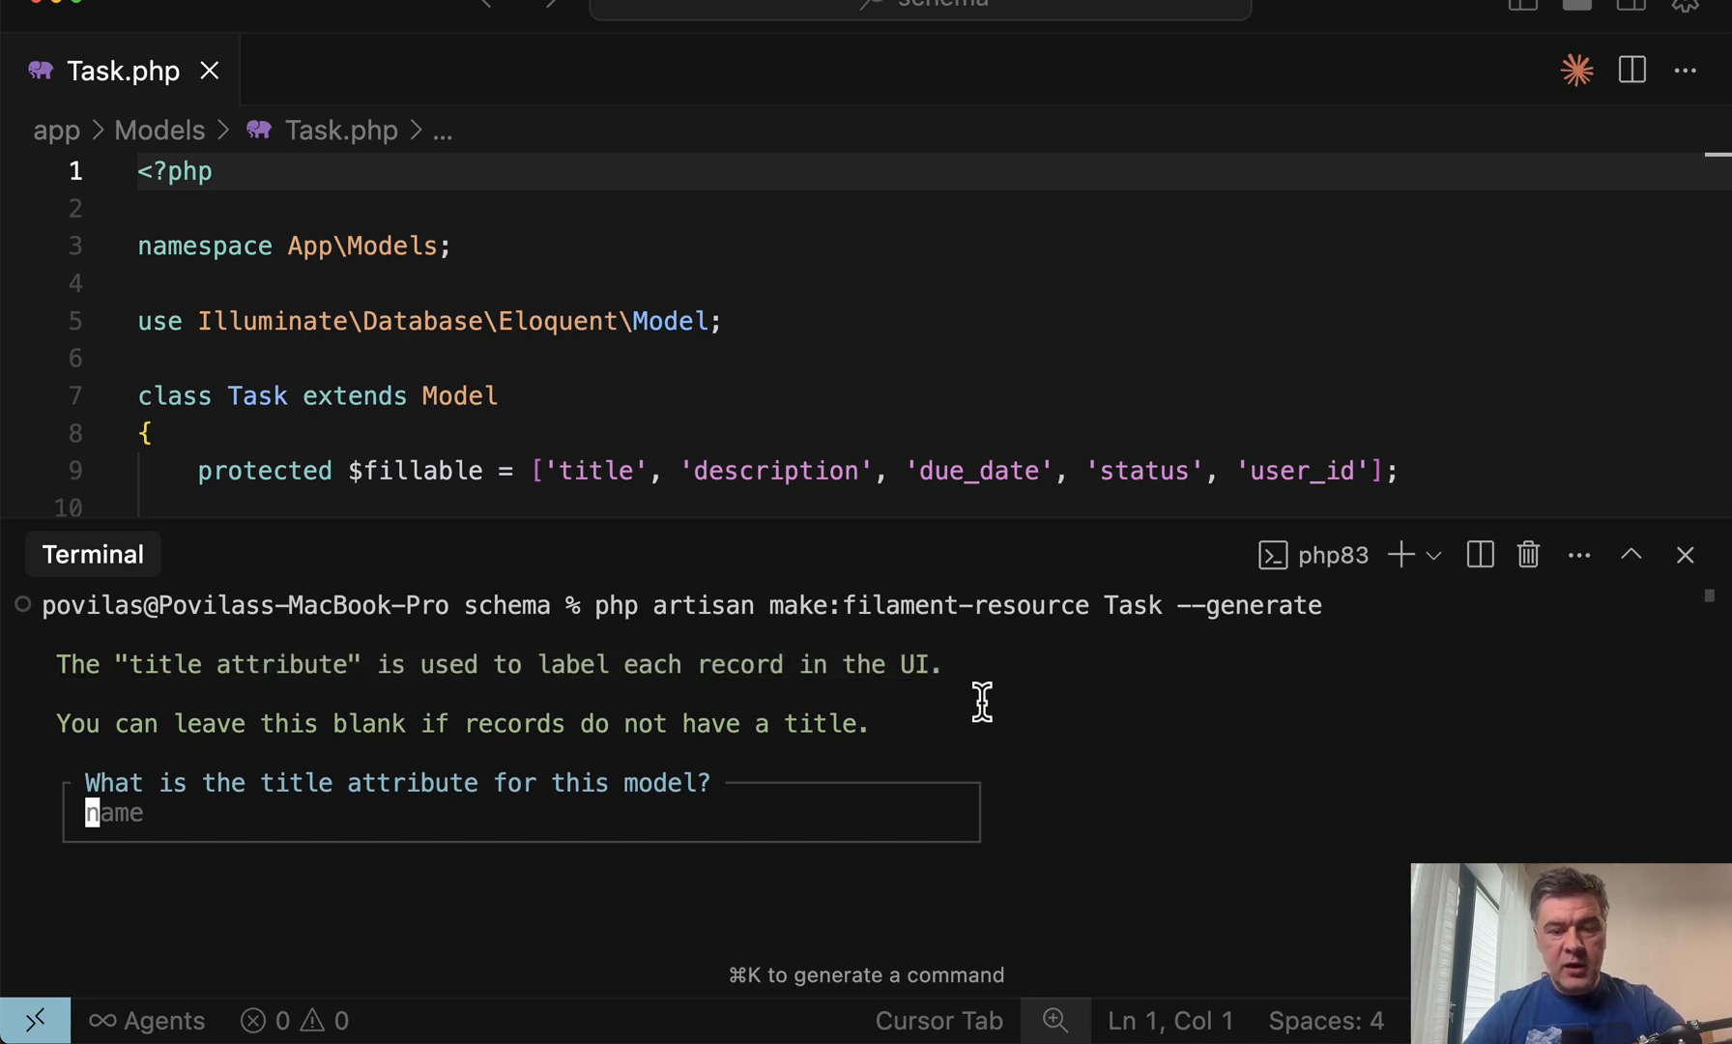
mouse_move(939, 690)
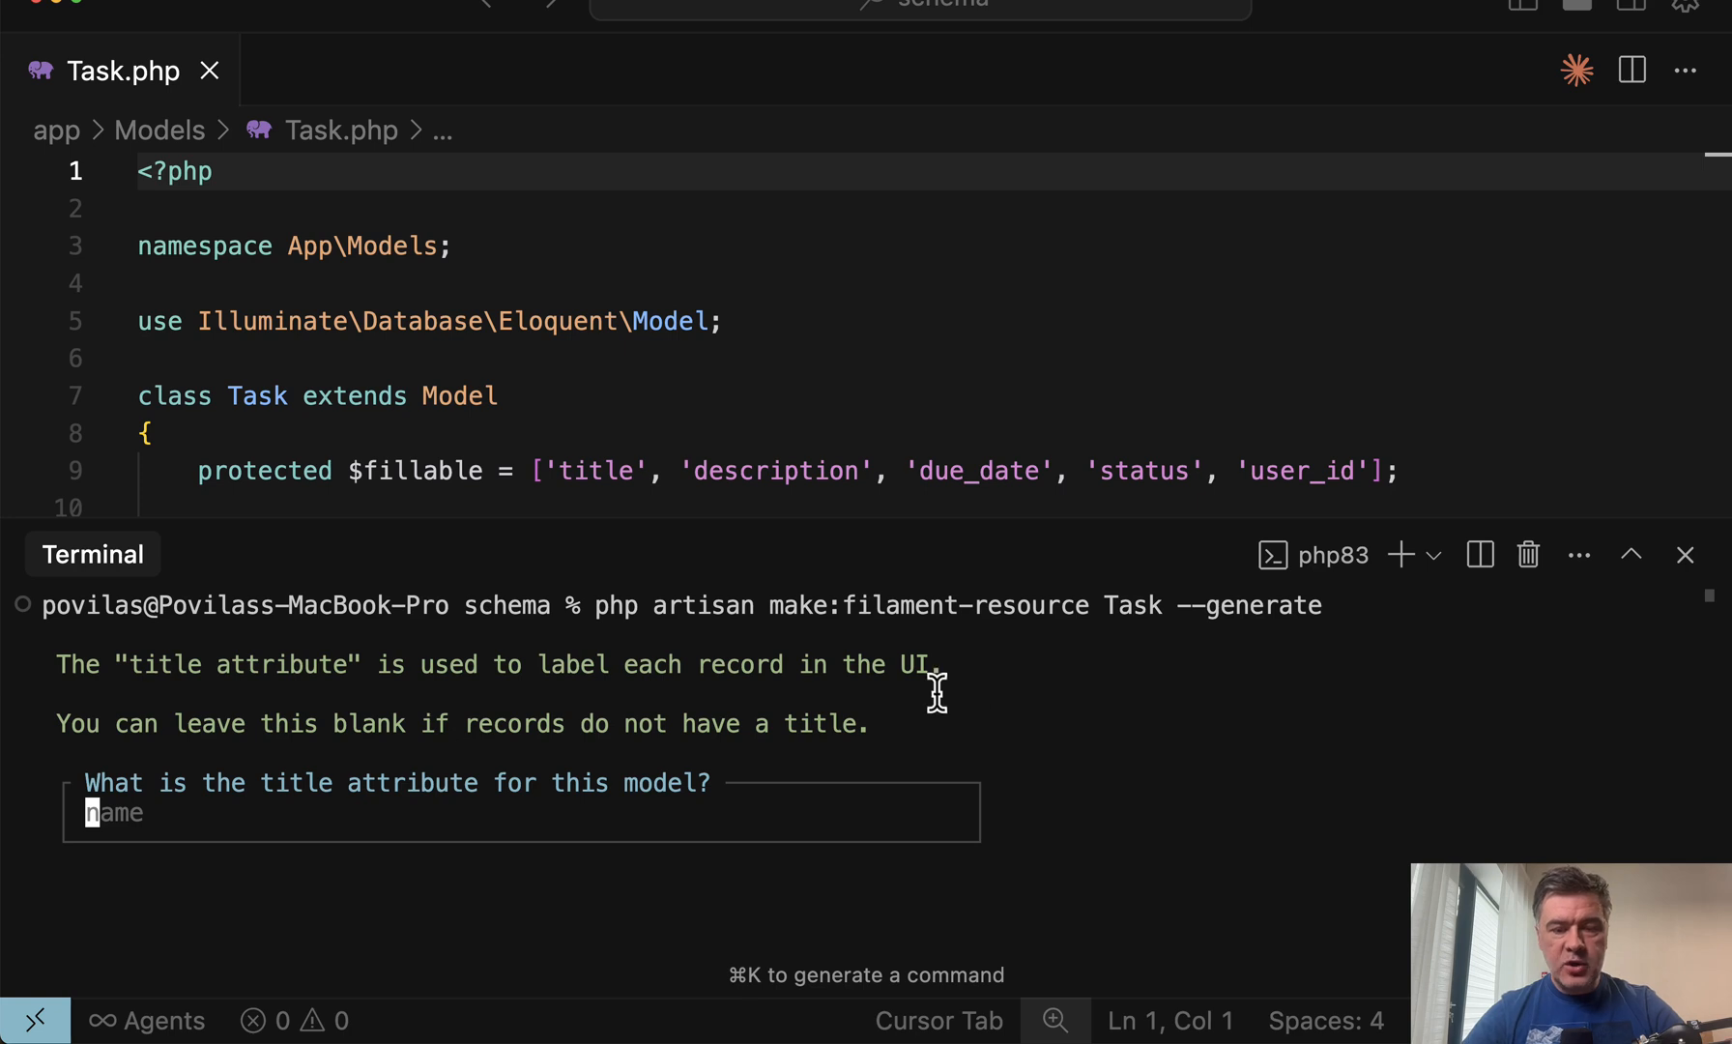
mouse_move(1022, 702)
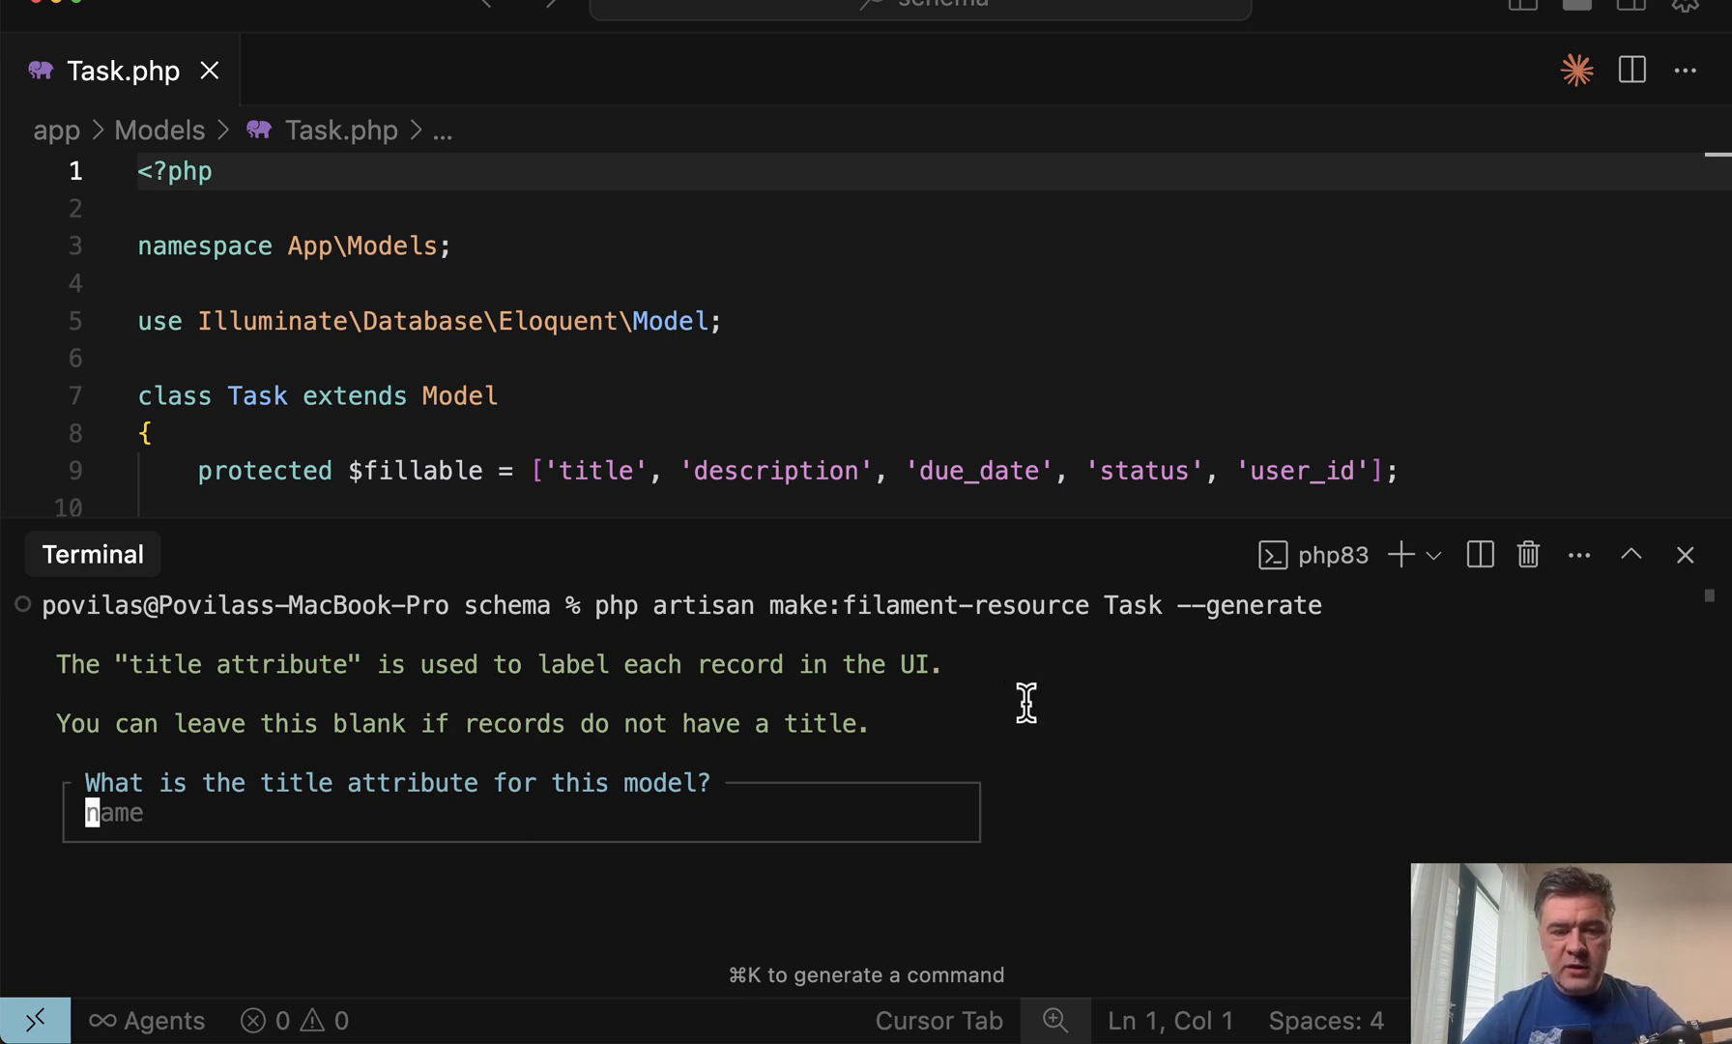
mouse_move(1071, 737)
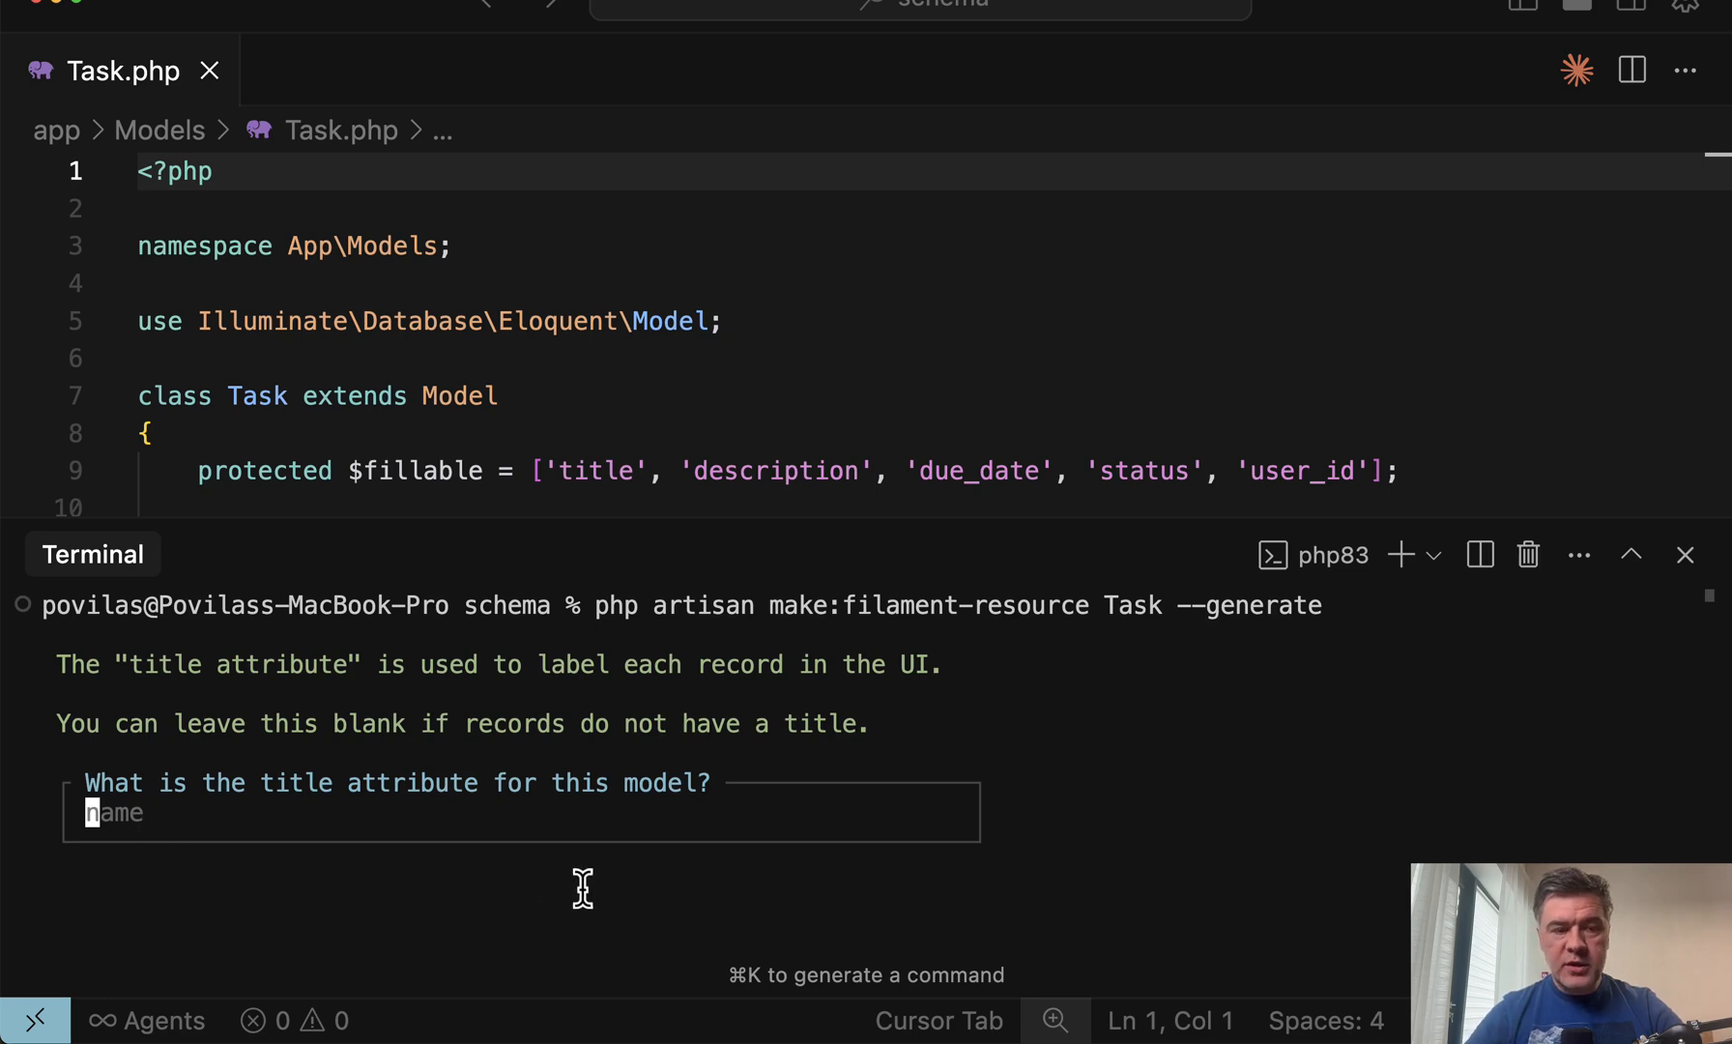
mouse_move(406, 383)
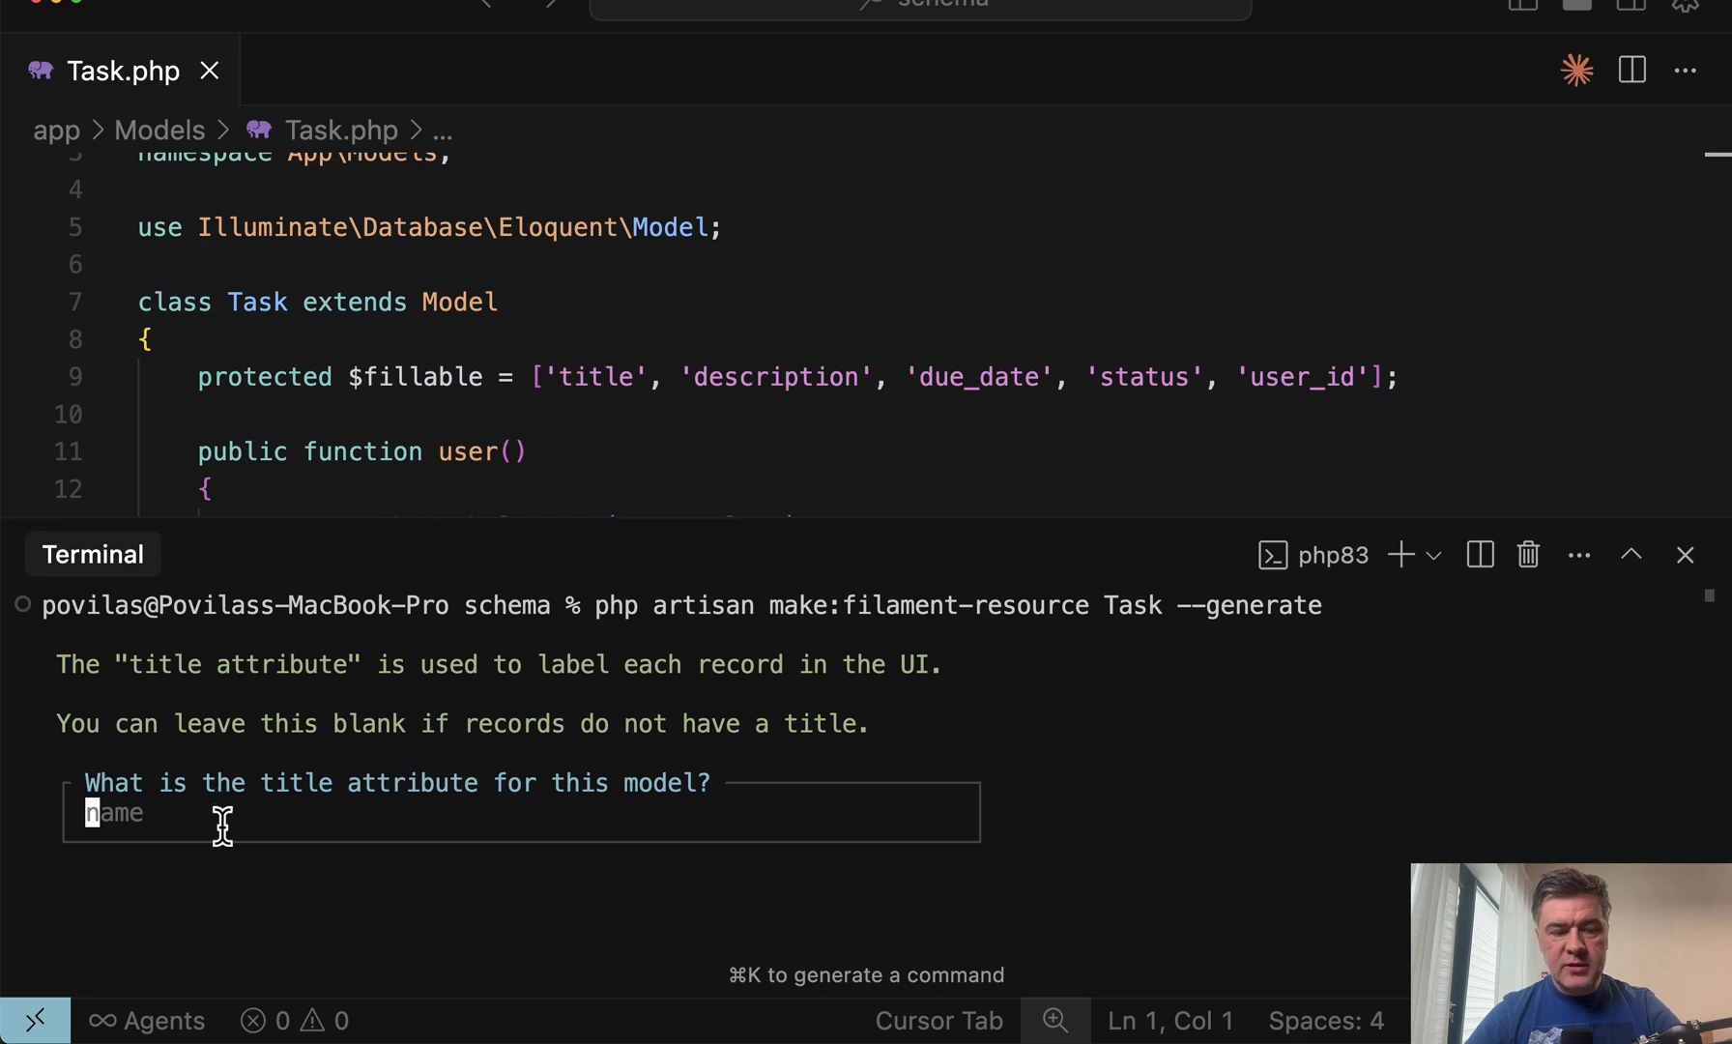
Step: Answer the generator's title attribute prompt with 'title'
text(title)
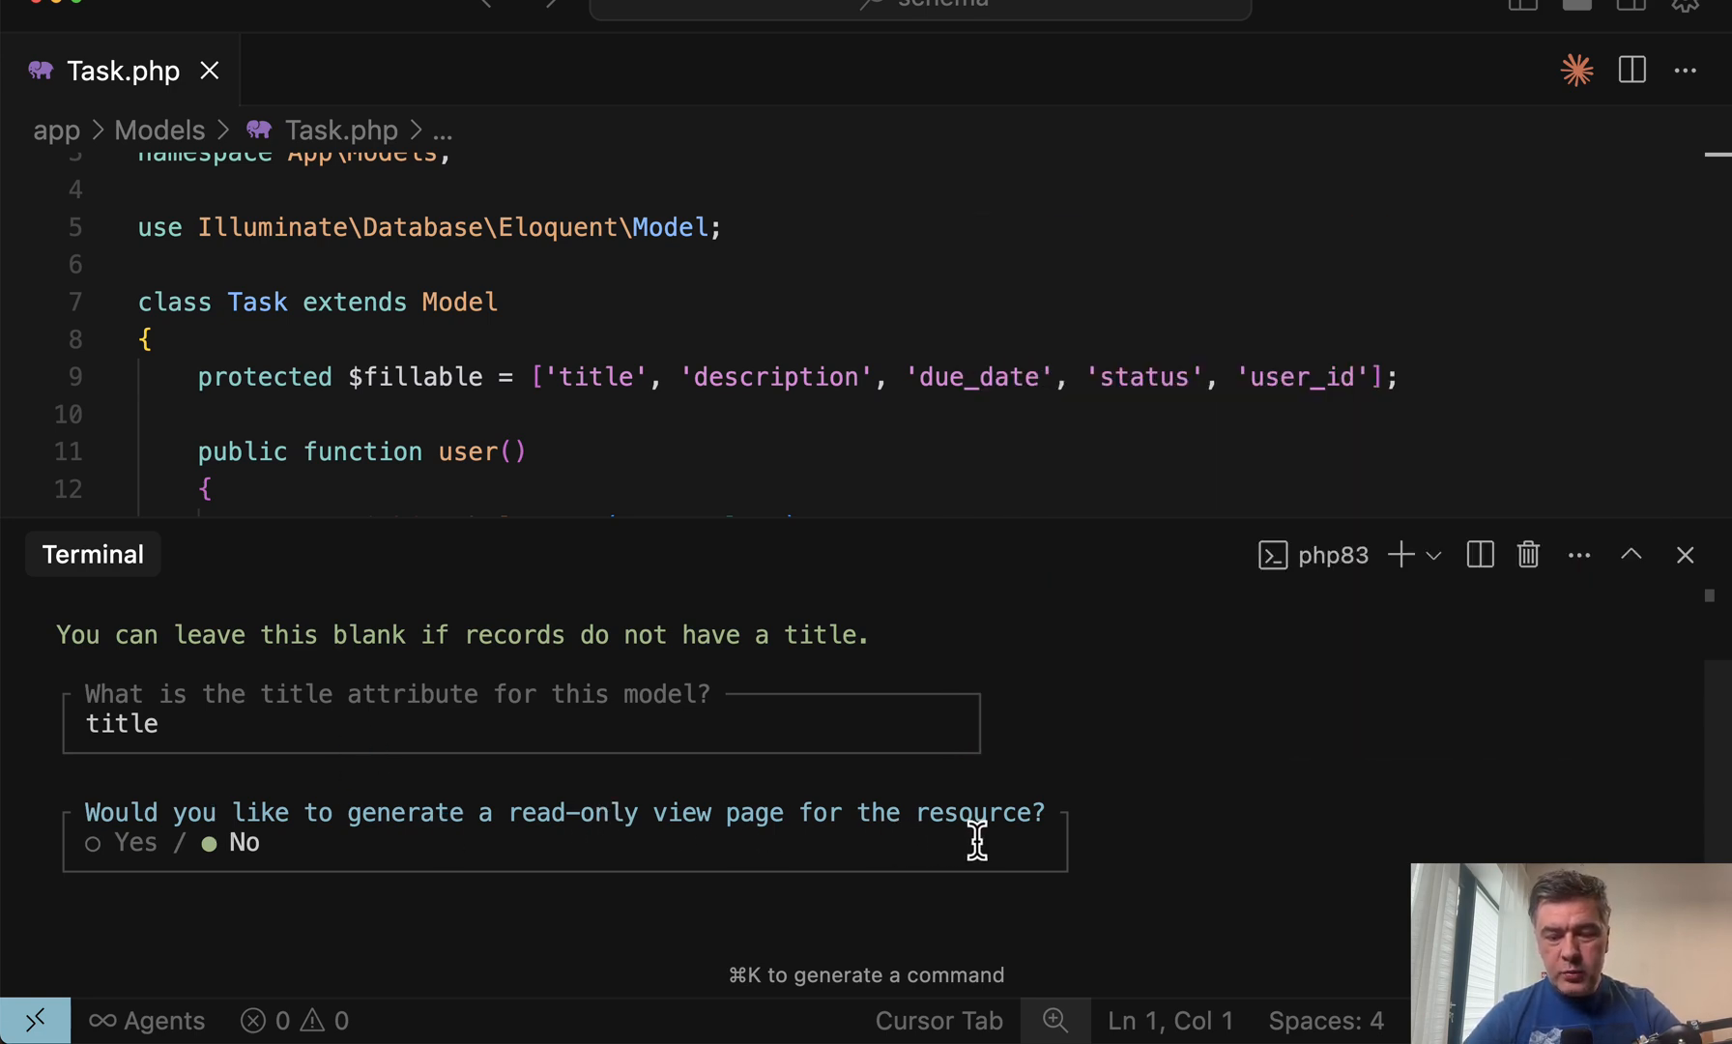
mouse_move(1017, 845)
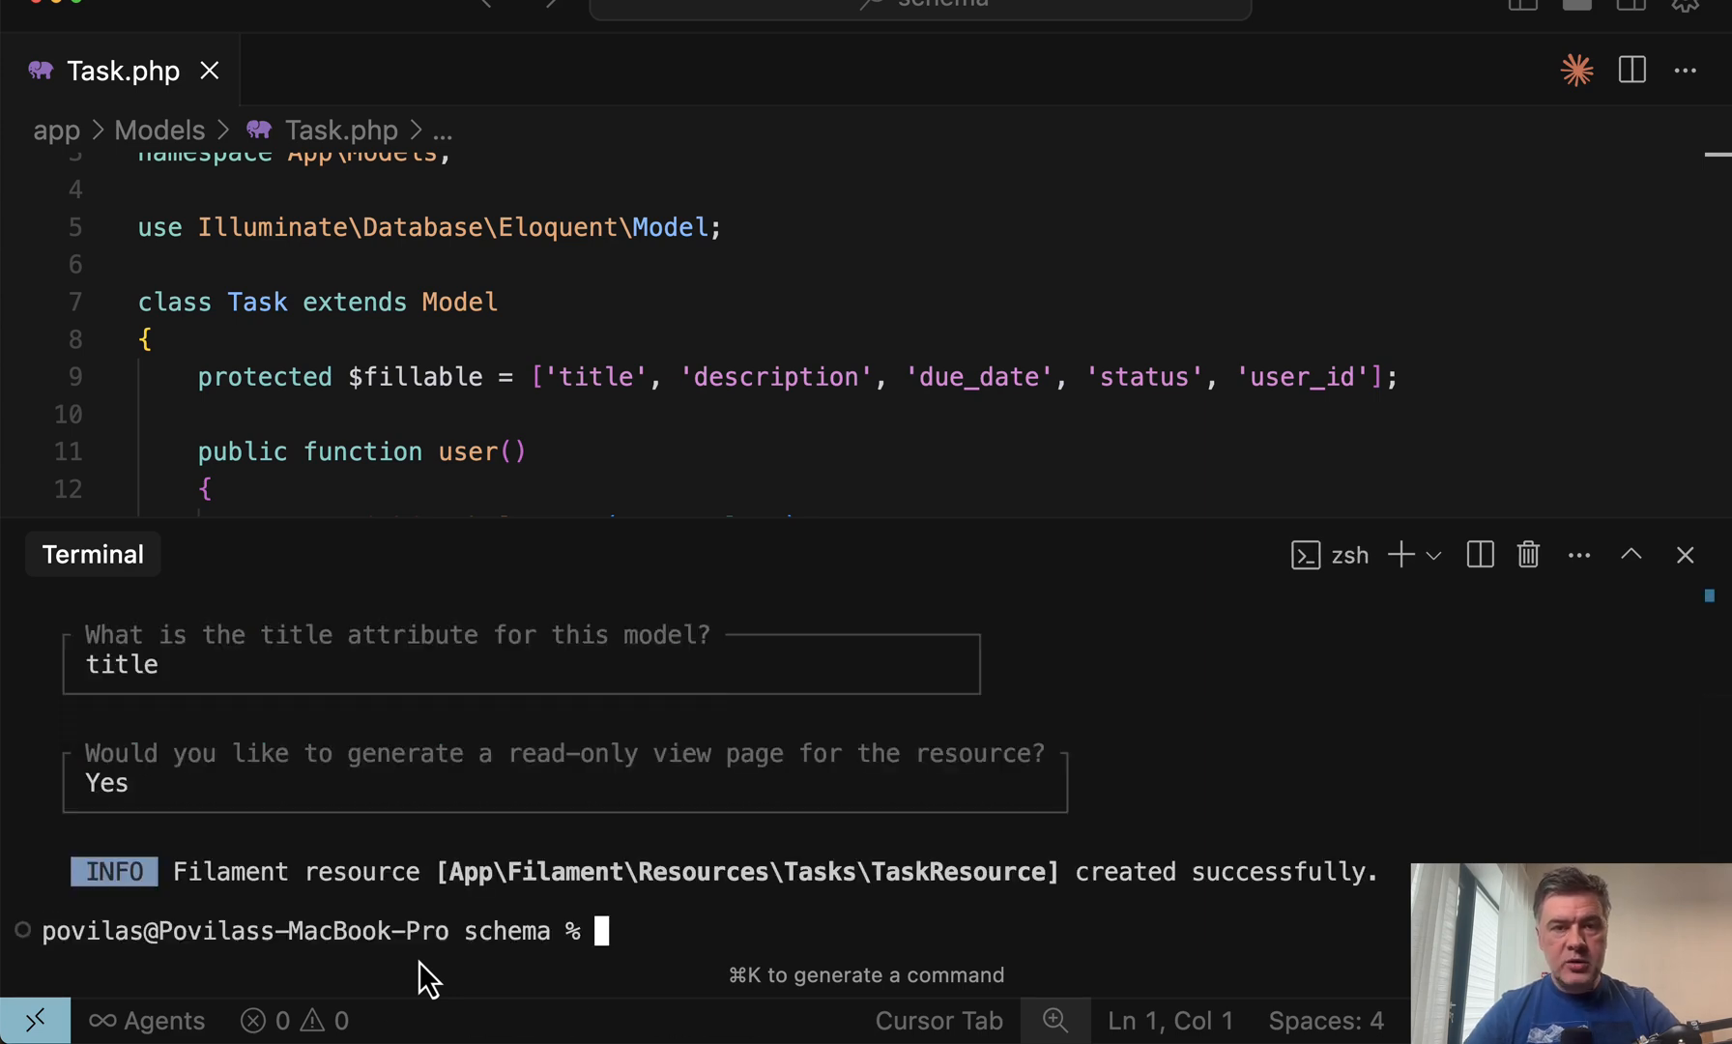
Step: Look up the Record titles section of the Filament 4.x Resources docs
click(419, 70)
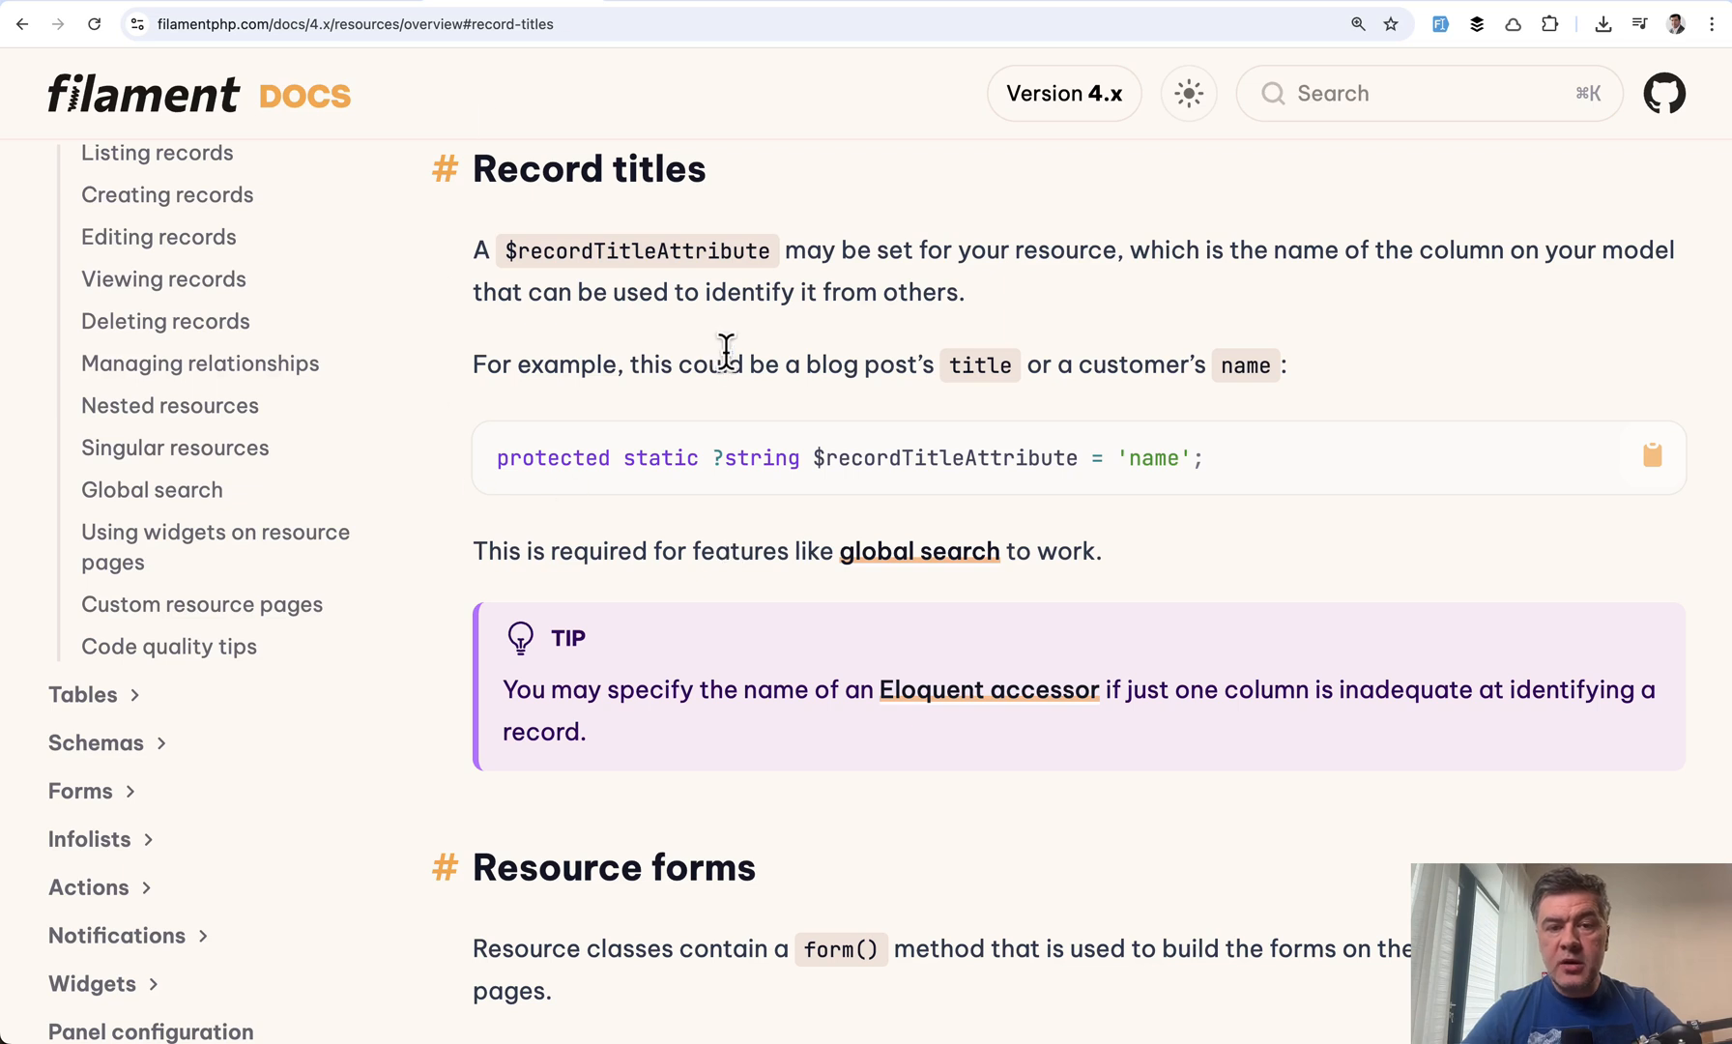
mouse_move(753, 537)
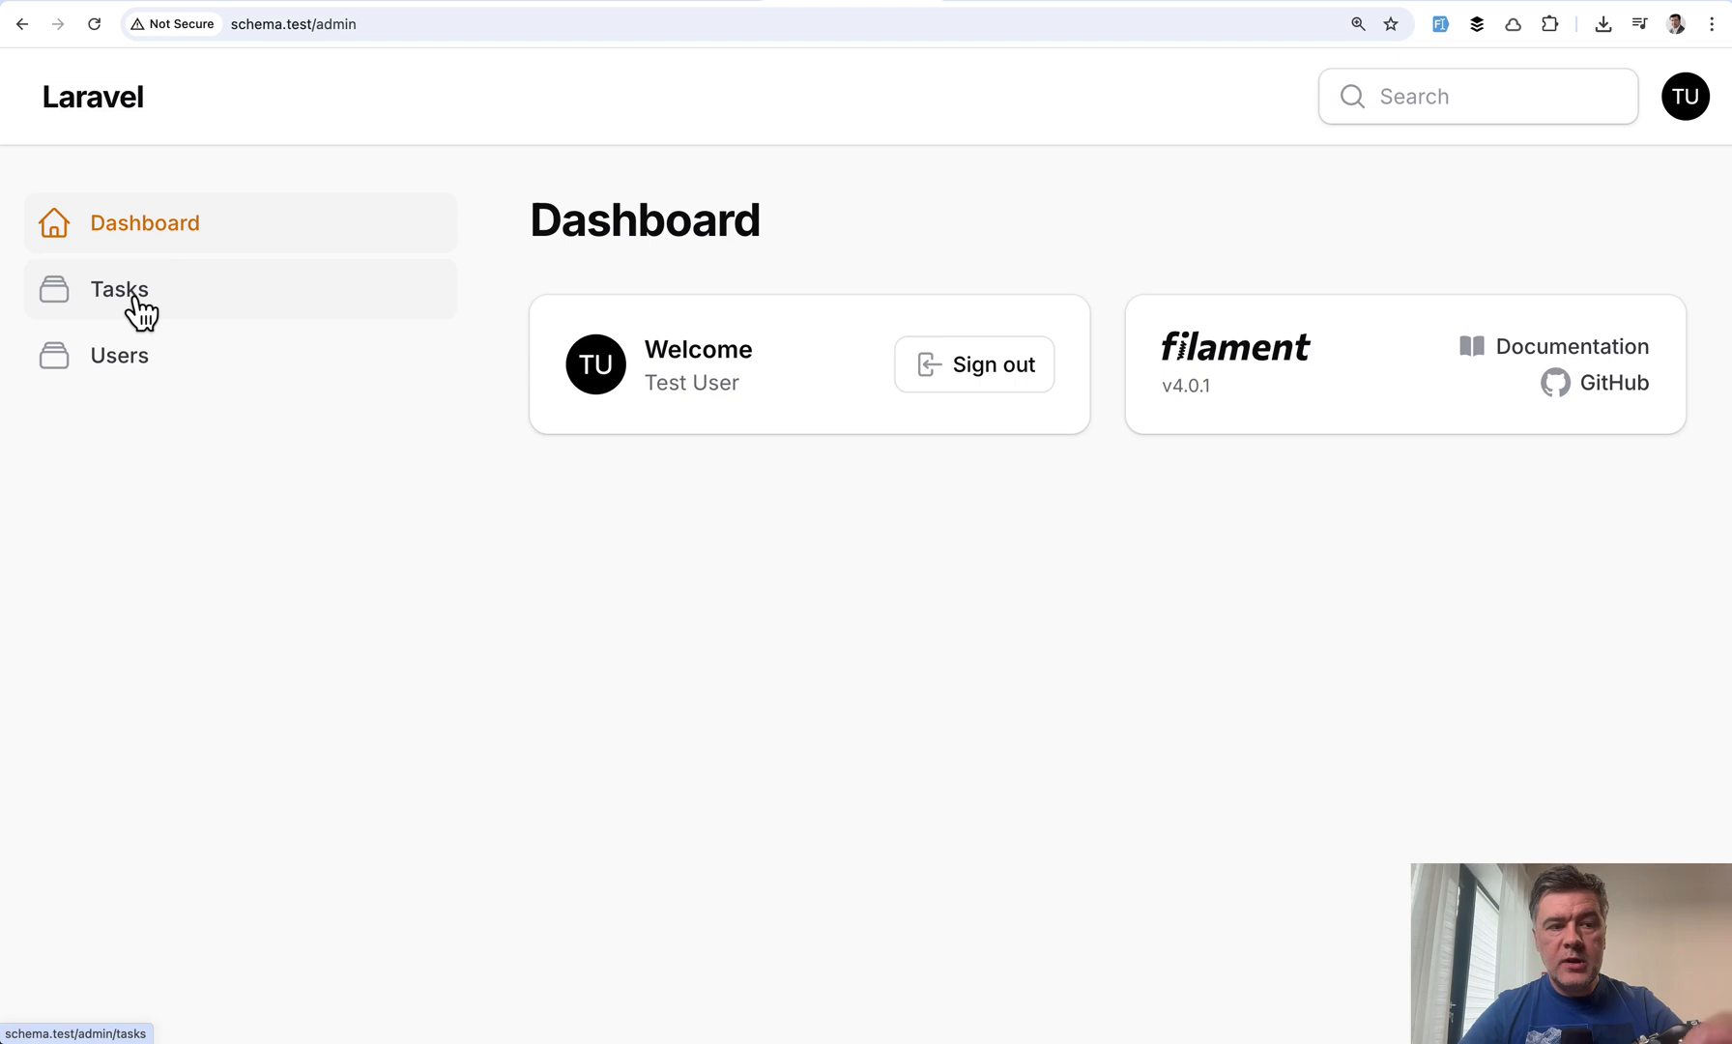
Step: Search 'first' in the global search from the Tasks list, finding First task, then dismiss the results
click(119, 290)
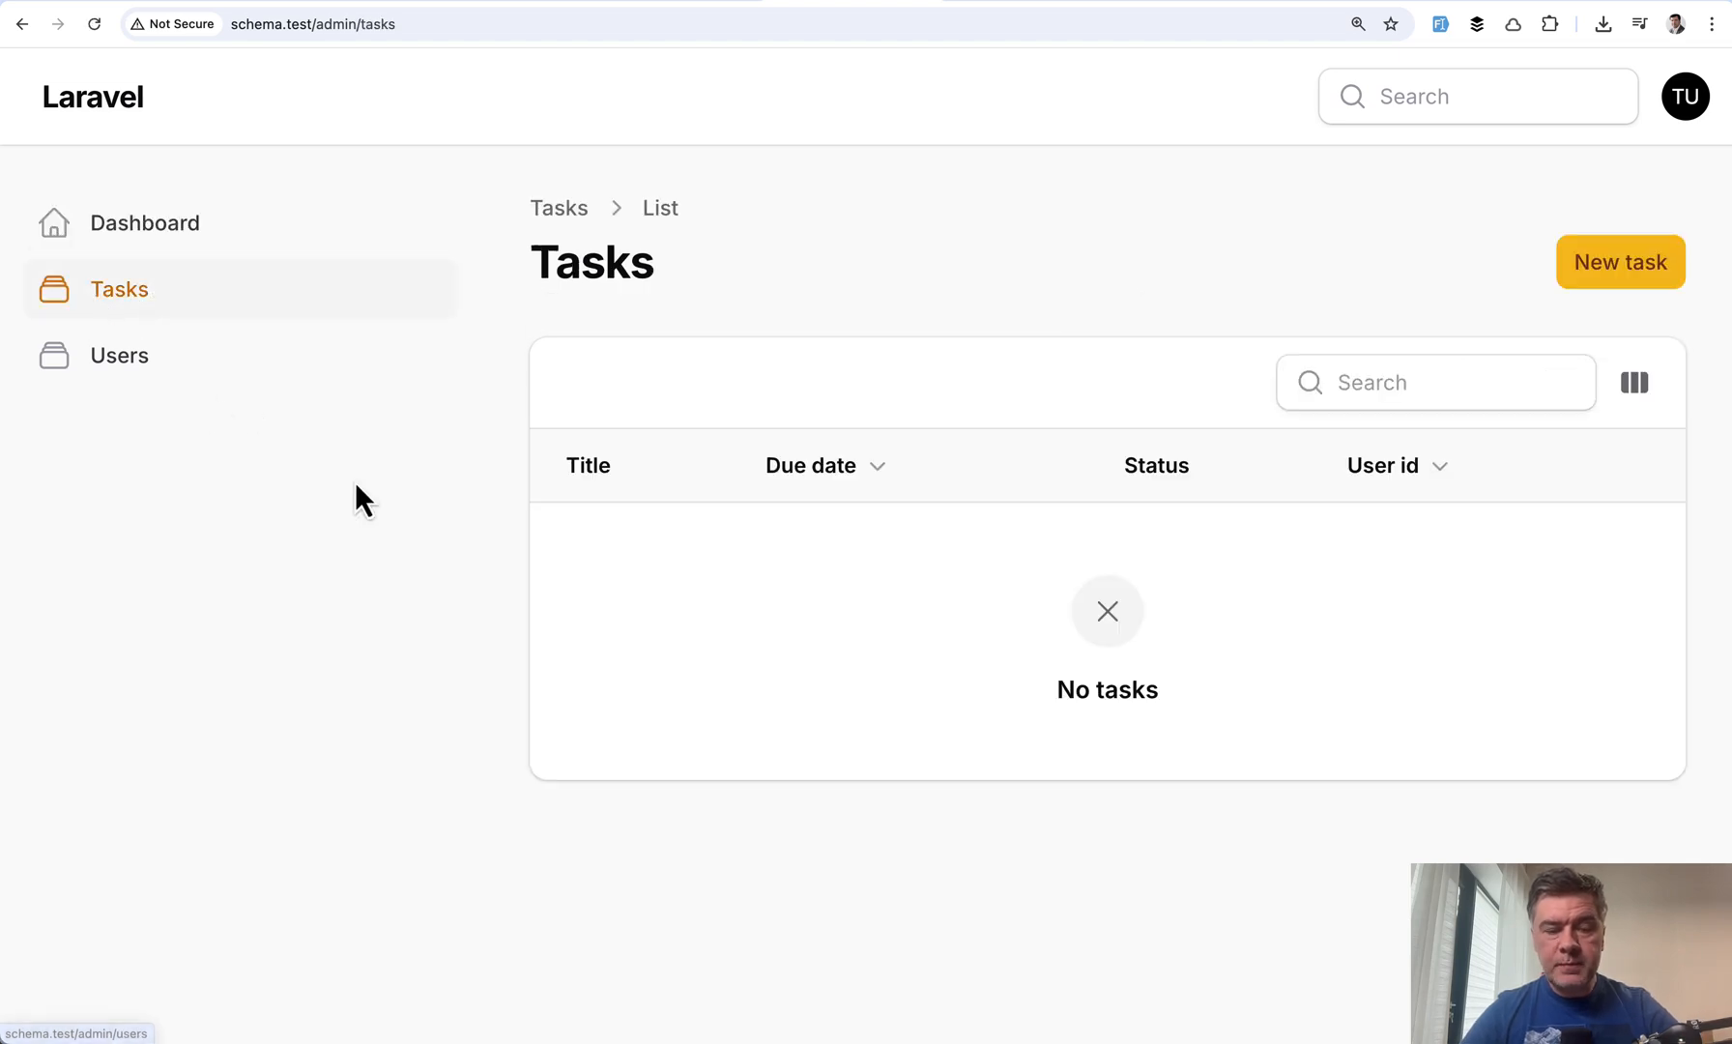
click(1620, 261)
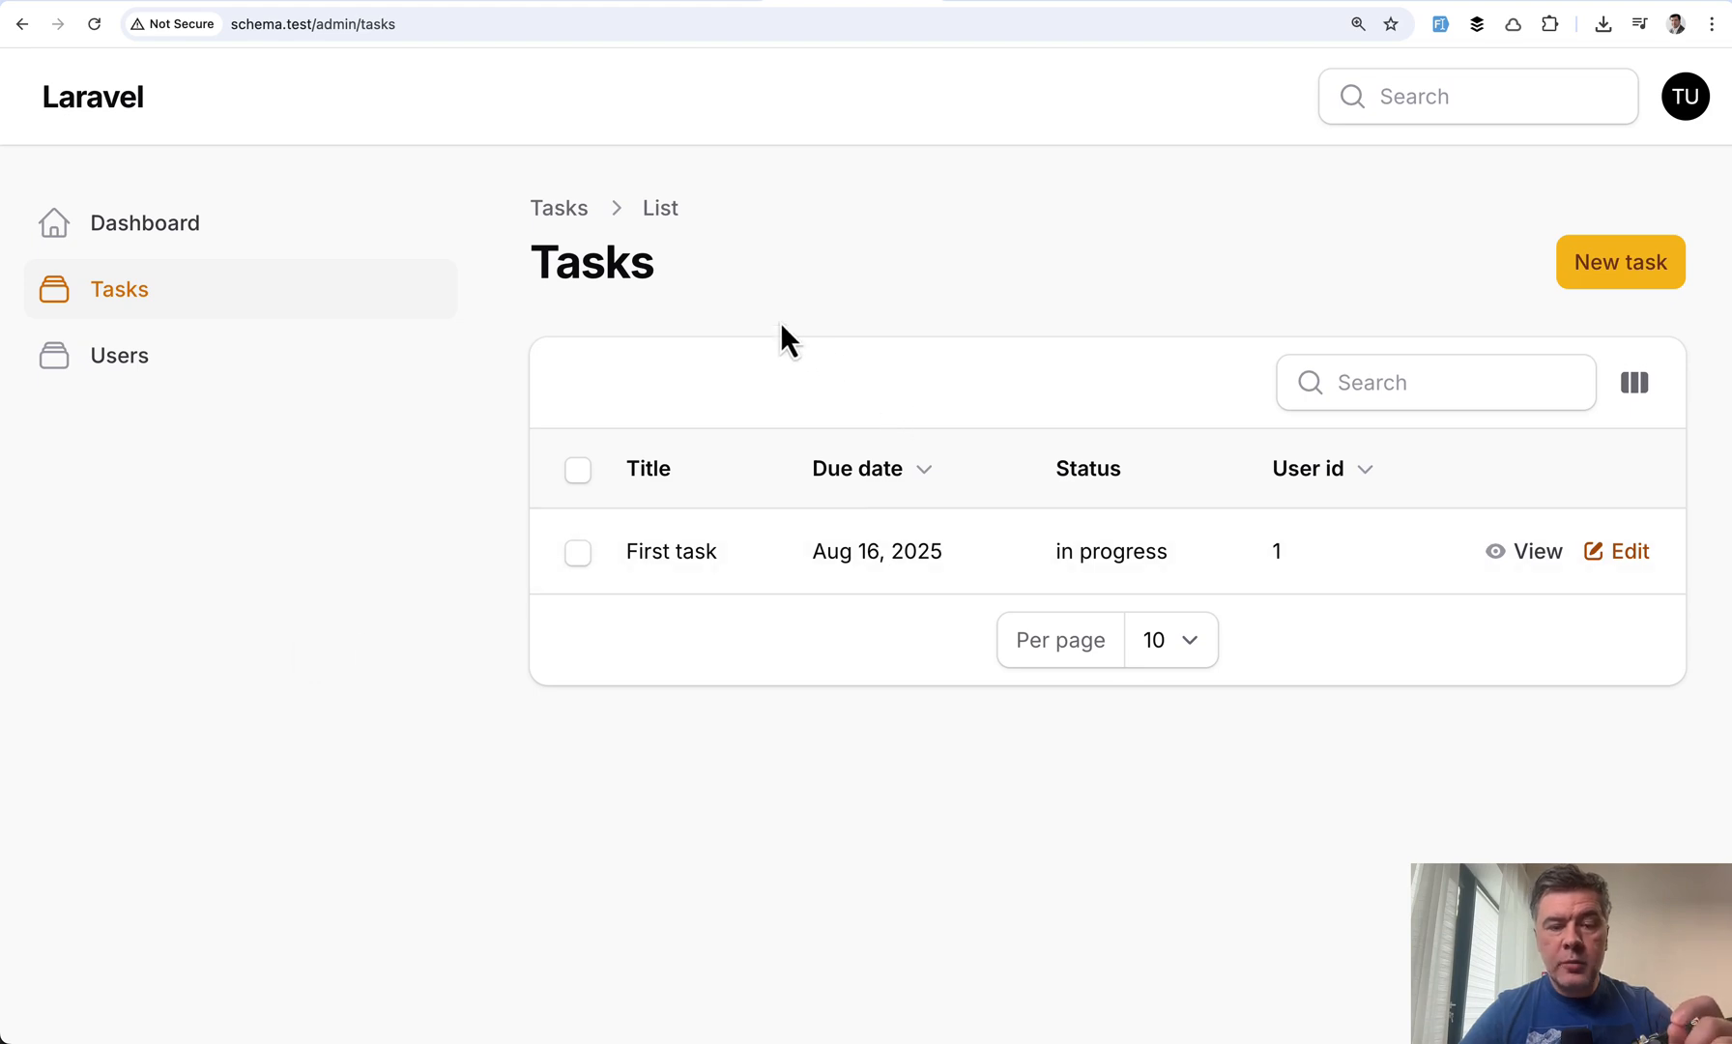
mouse_move(1356, 226)
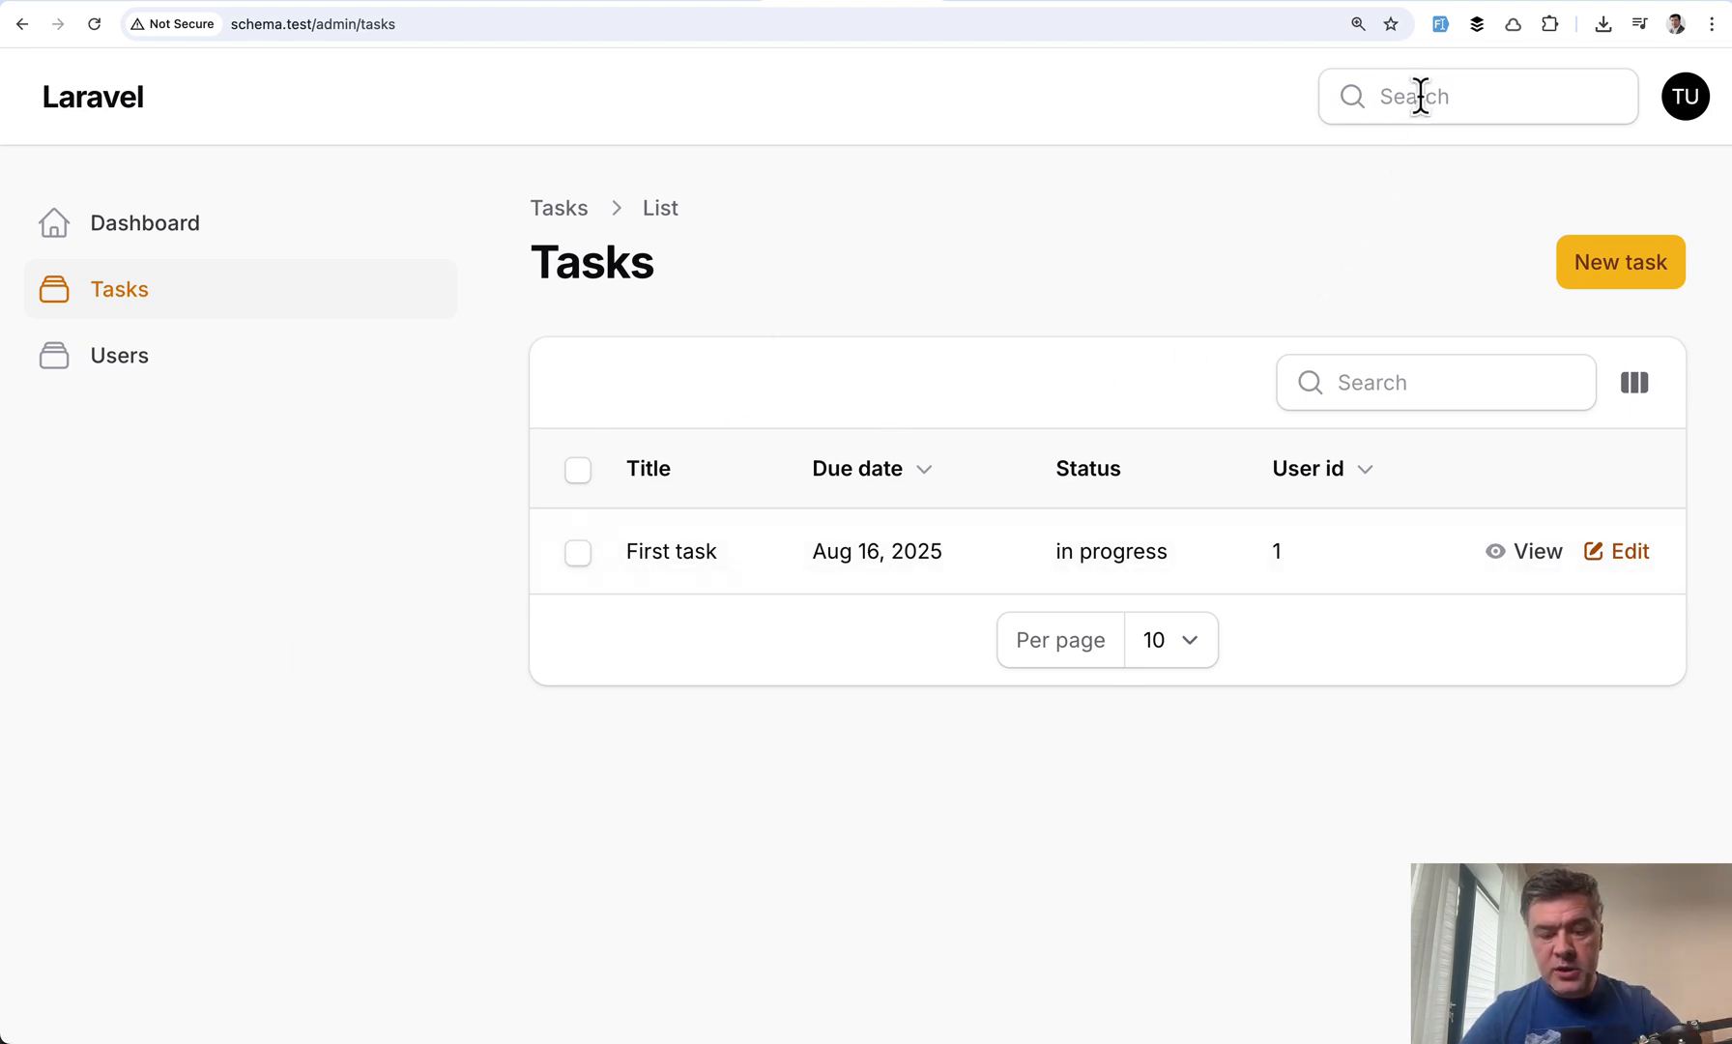
text(first)
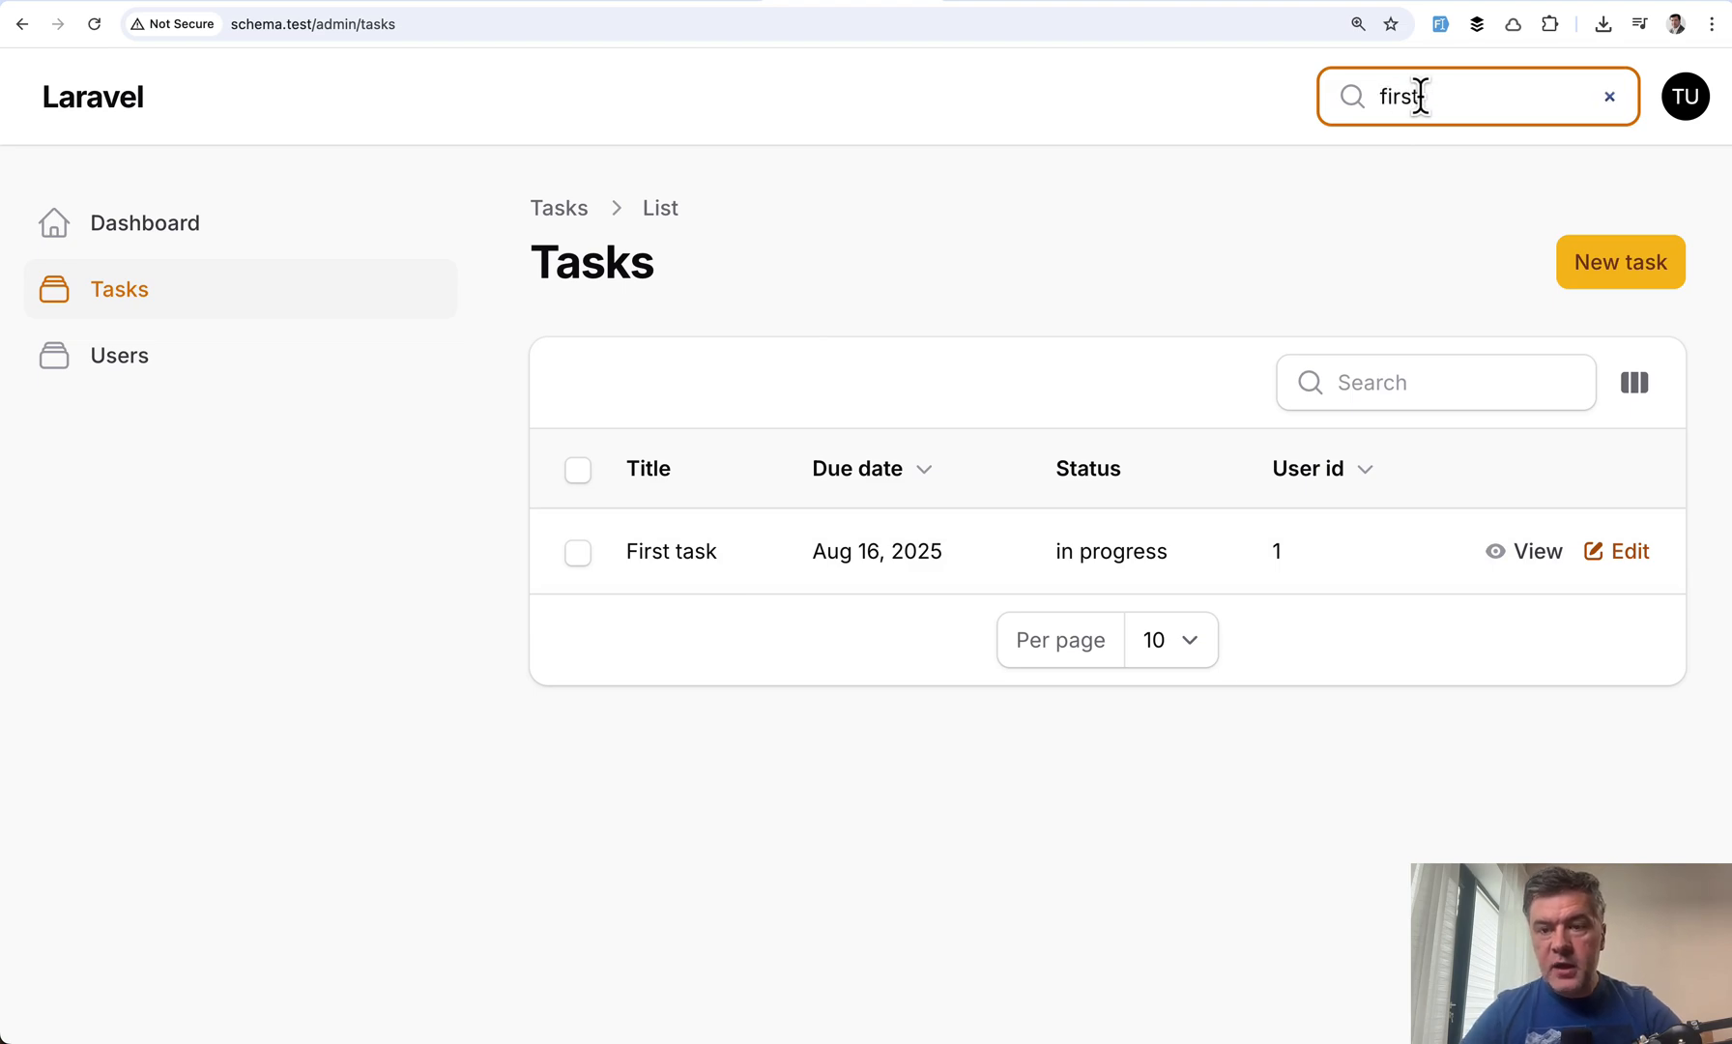
text(first)
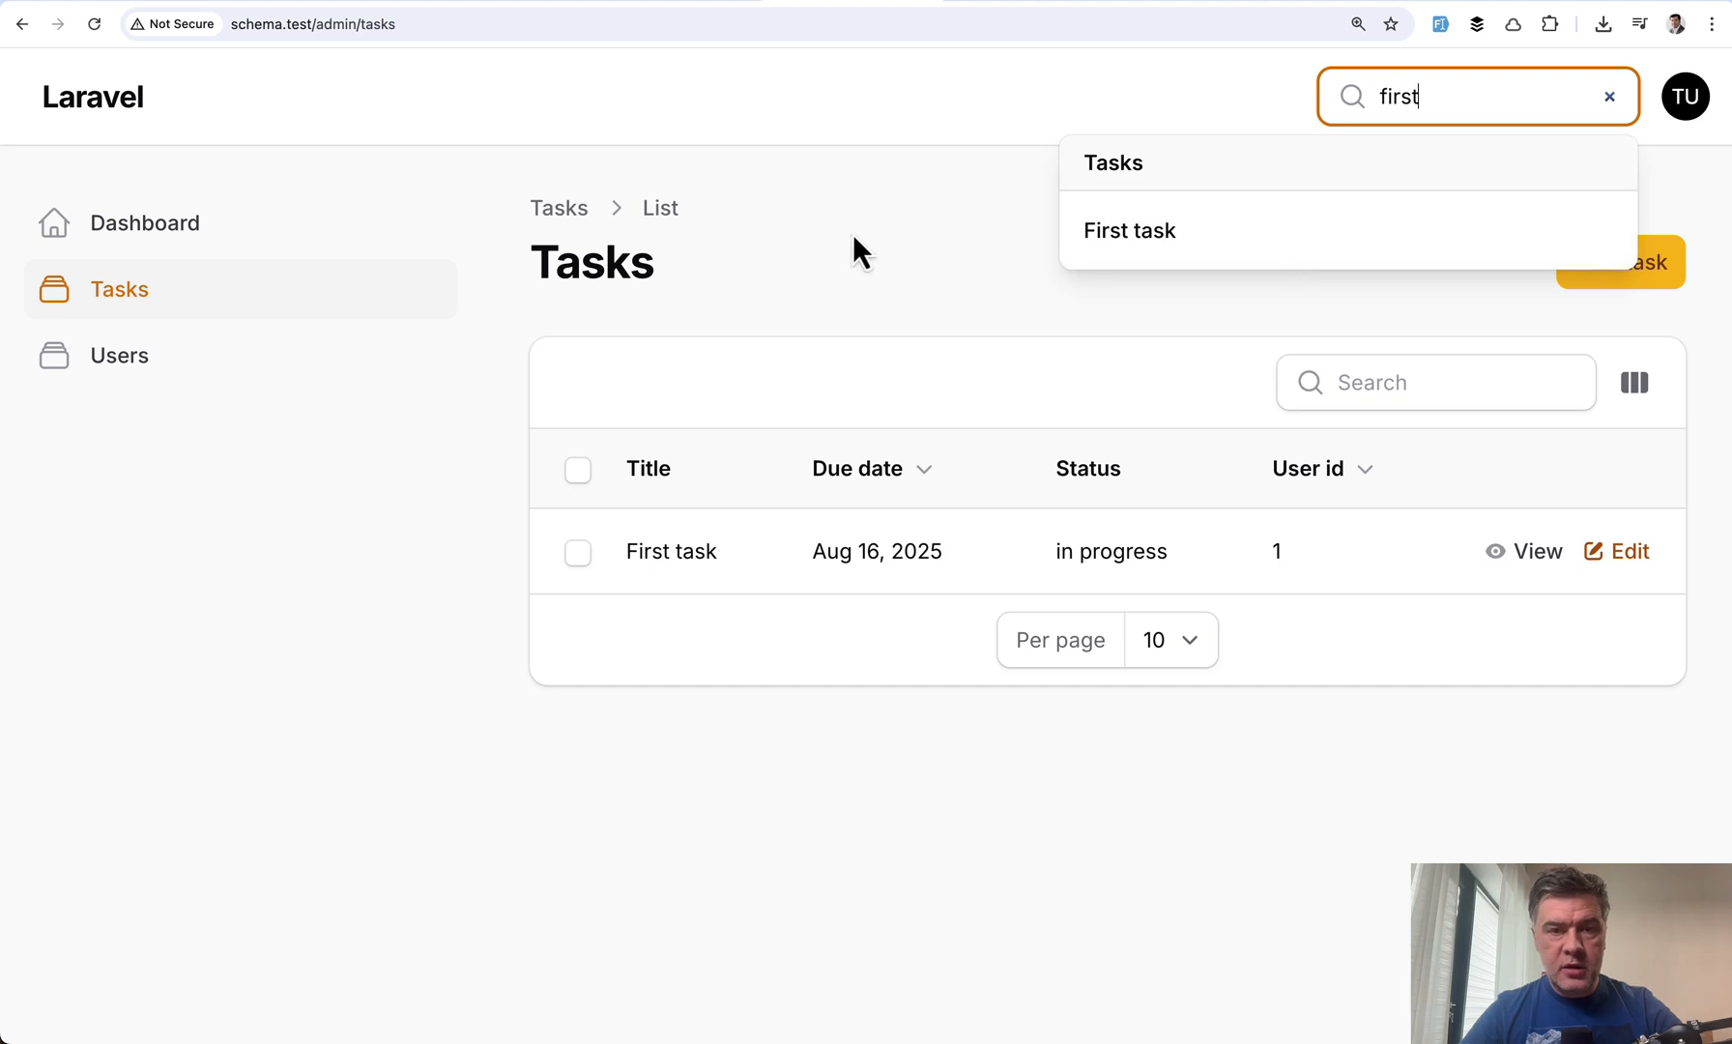
click(252, 621)
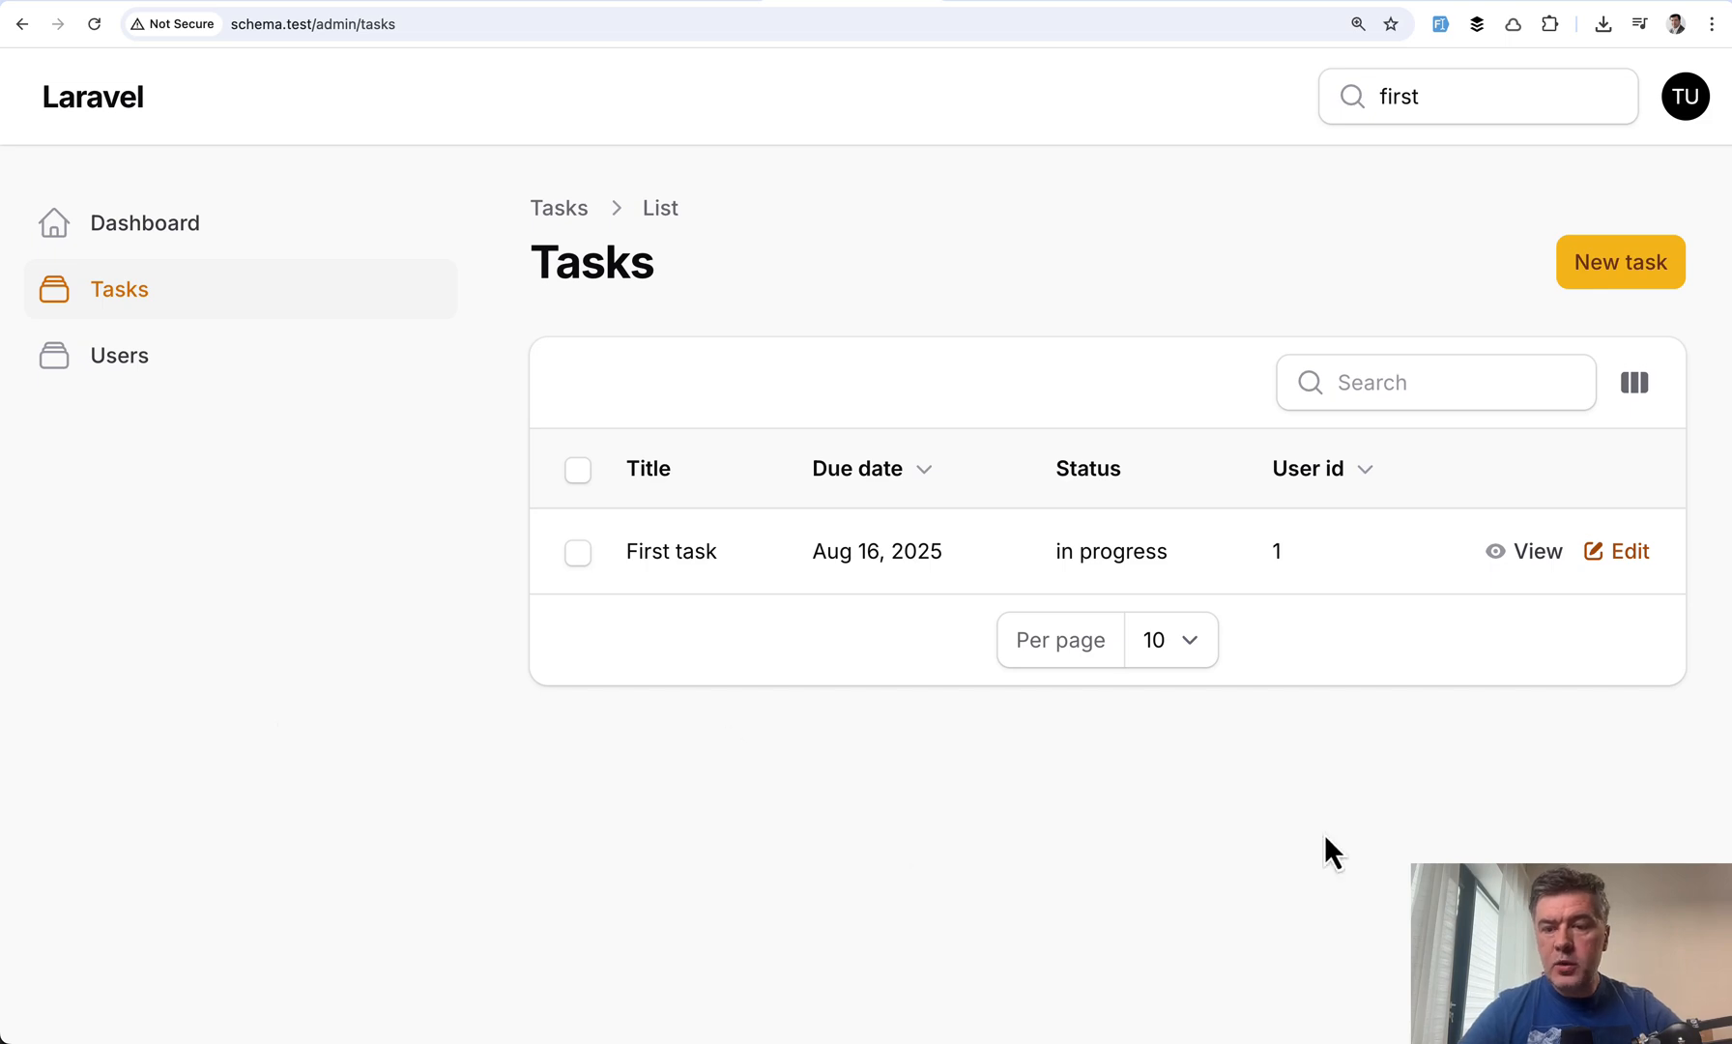
Step: Review the generated TaskInfolist.php with its title, due date, status and timestamp entries
click(1535, 551)
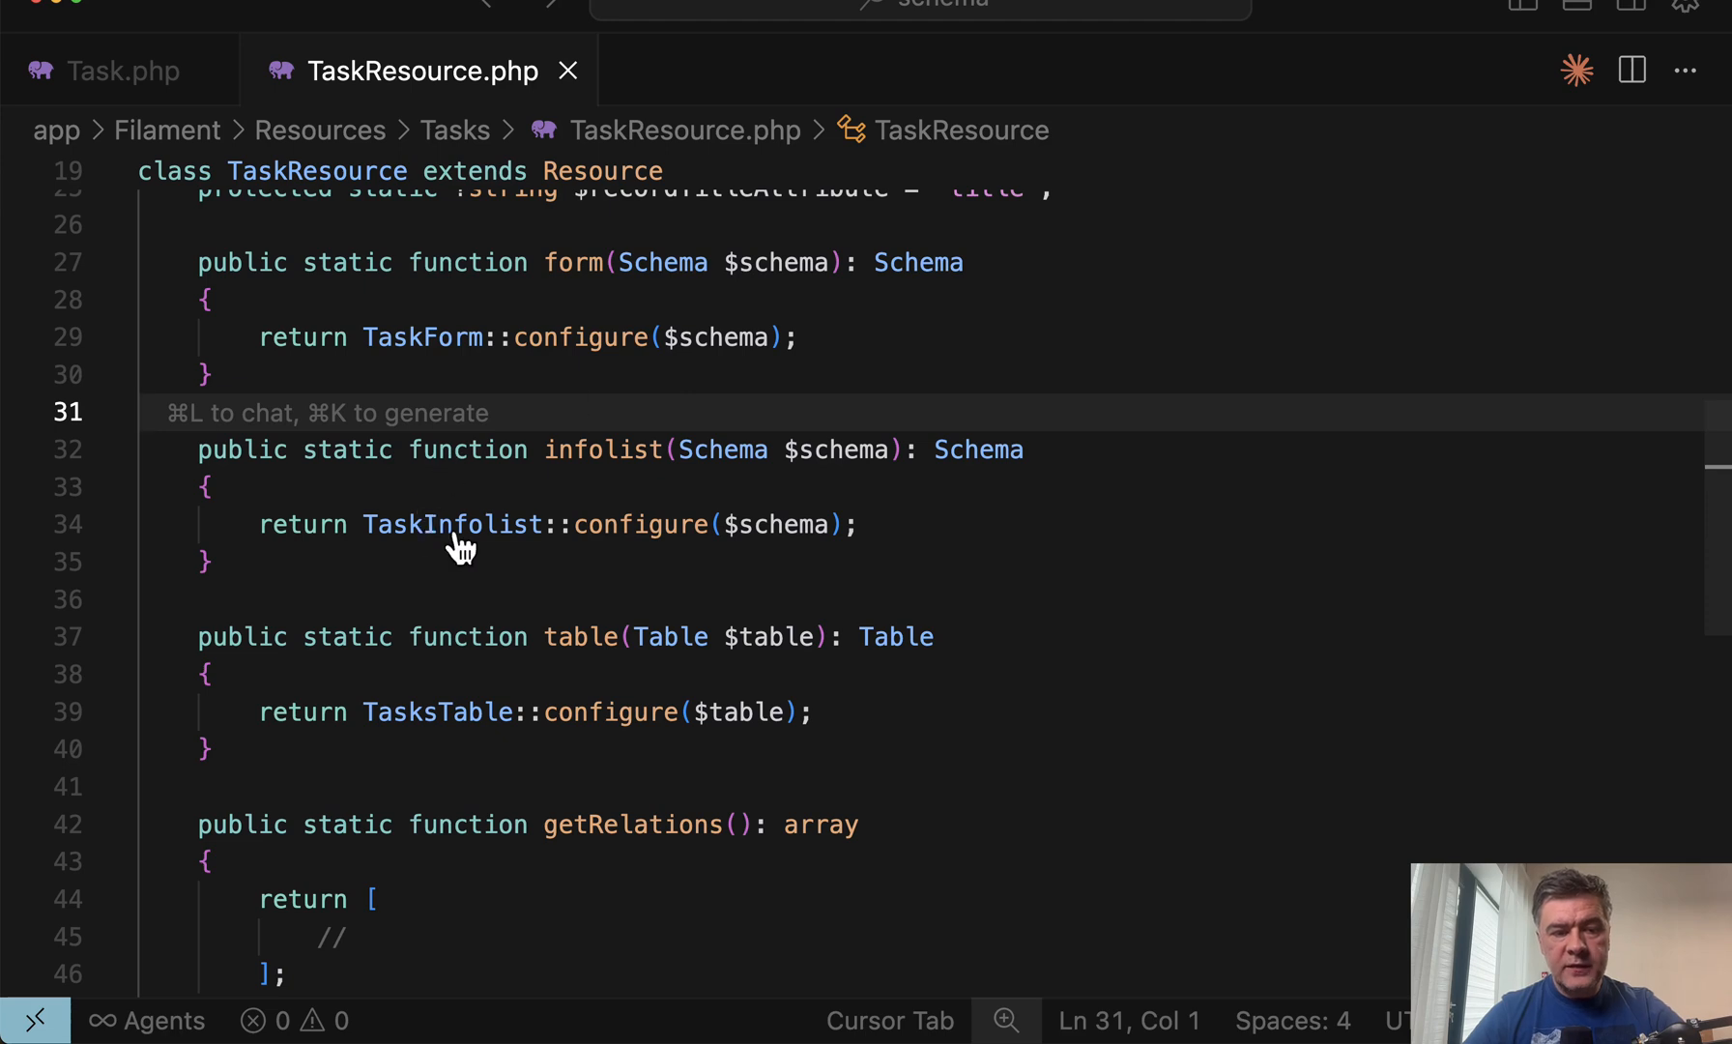
click(452, 524)
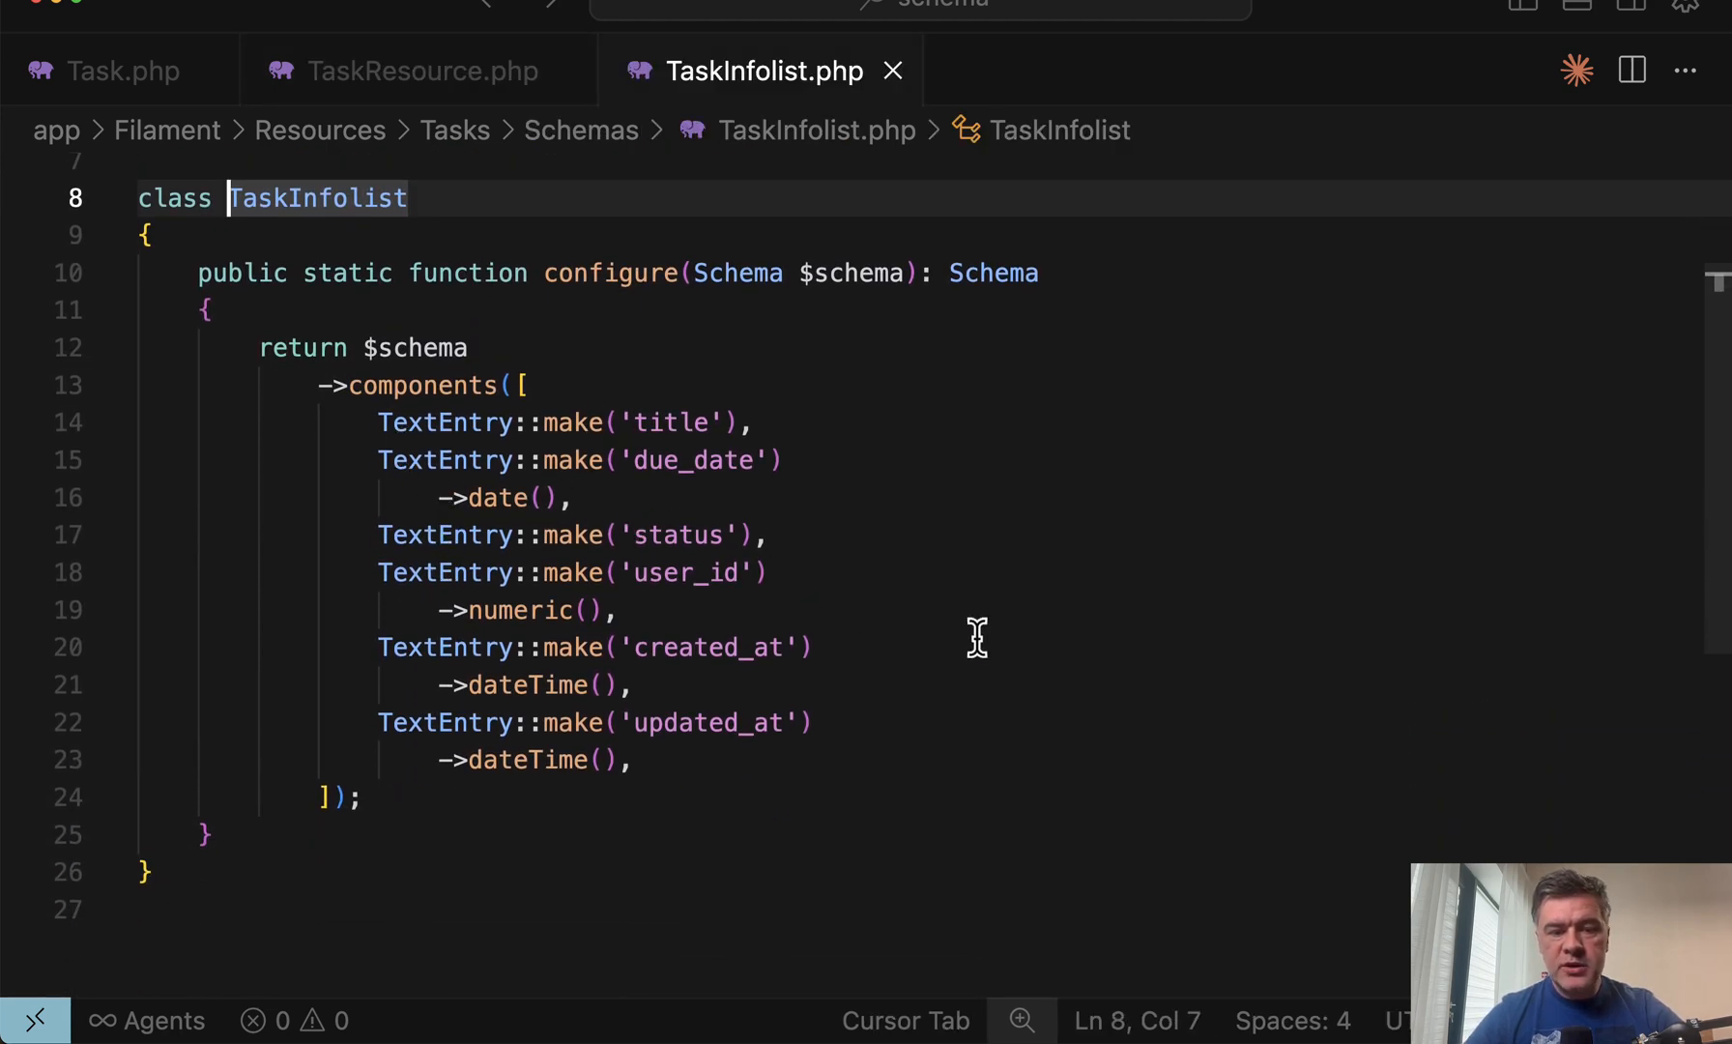
mouse_move(1086, 679)
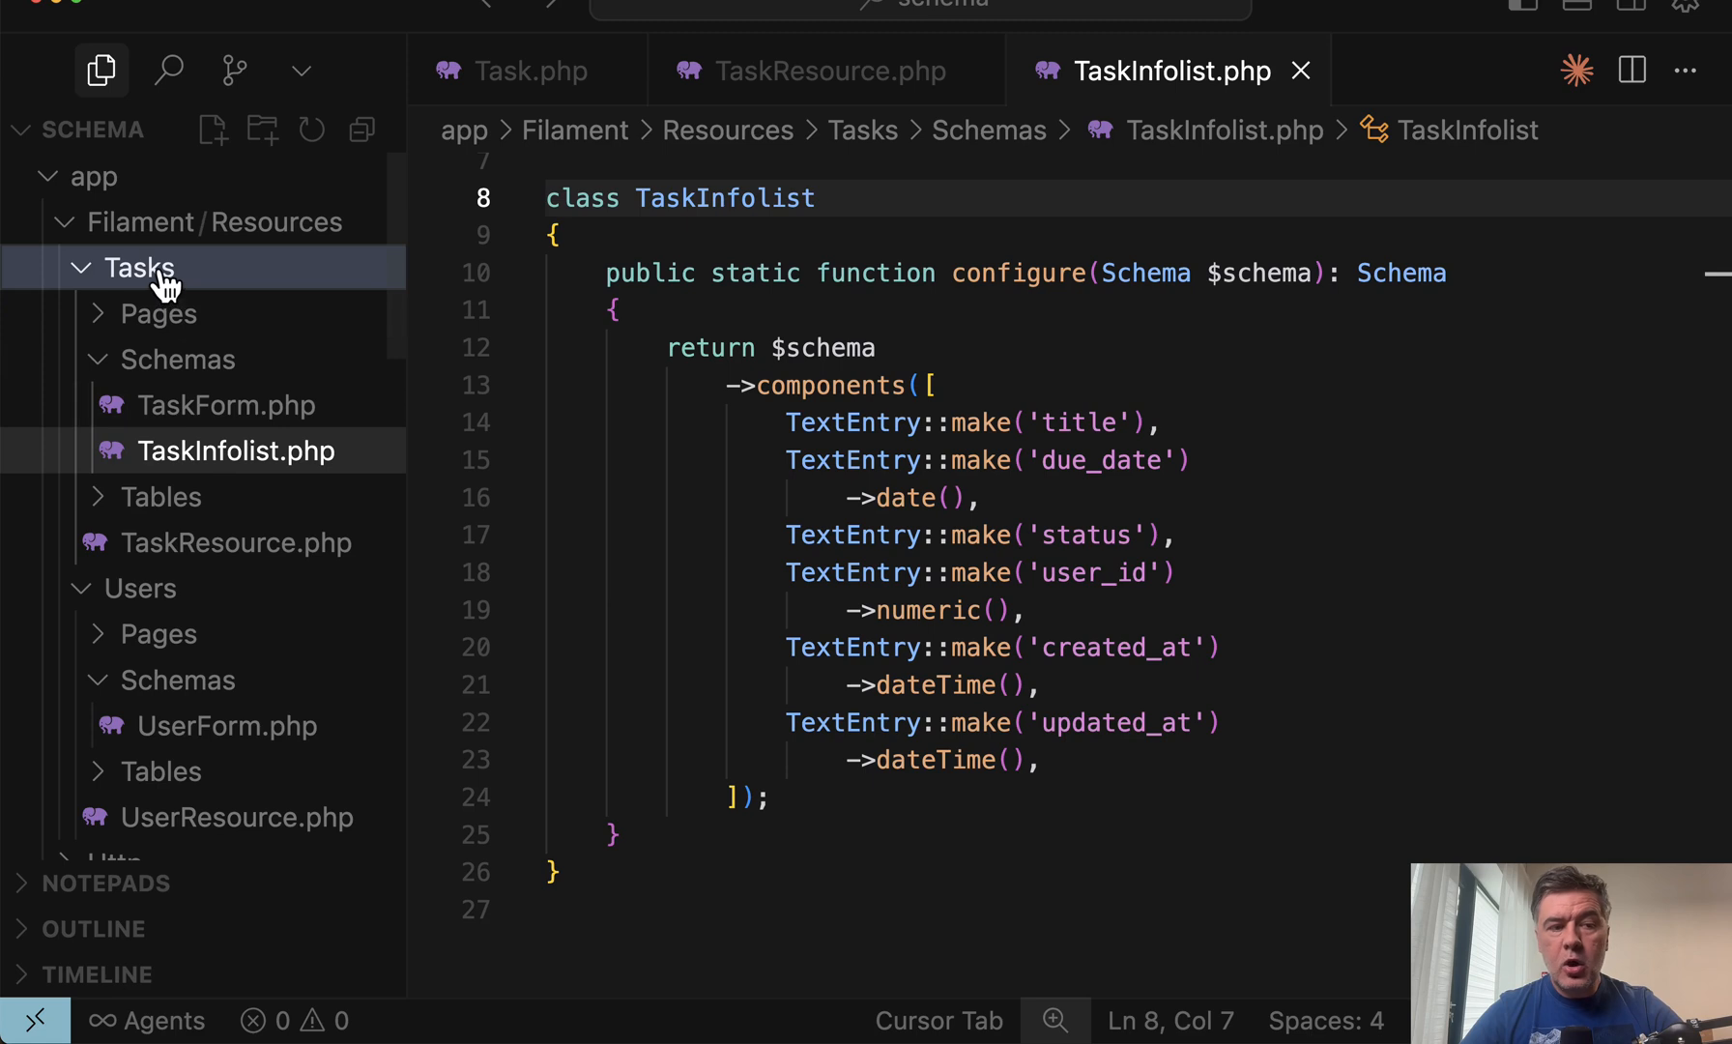
mouse_move(138, 269)
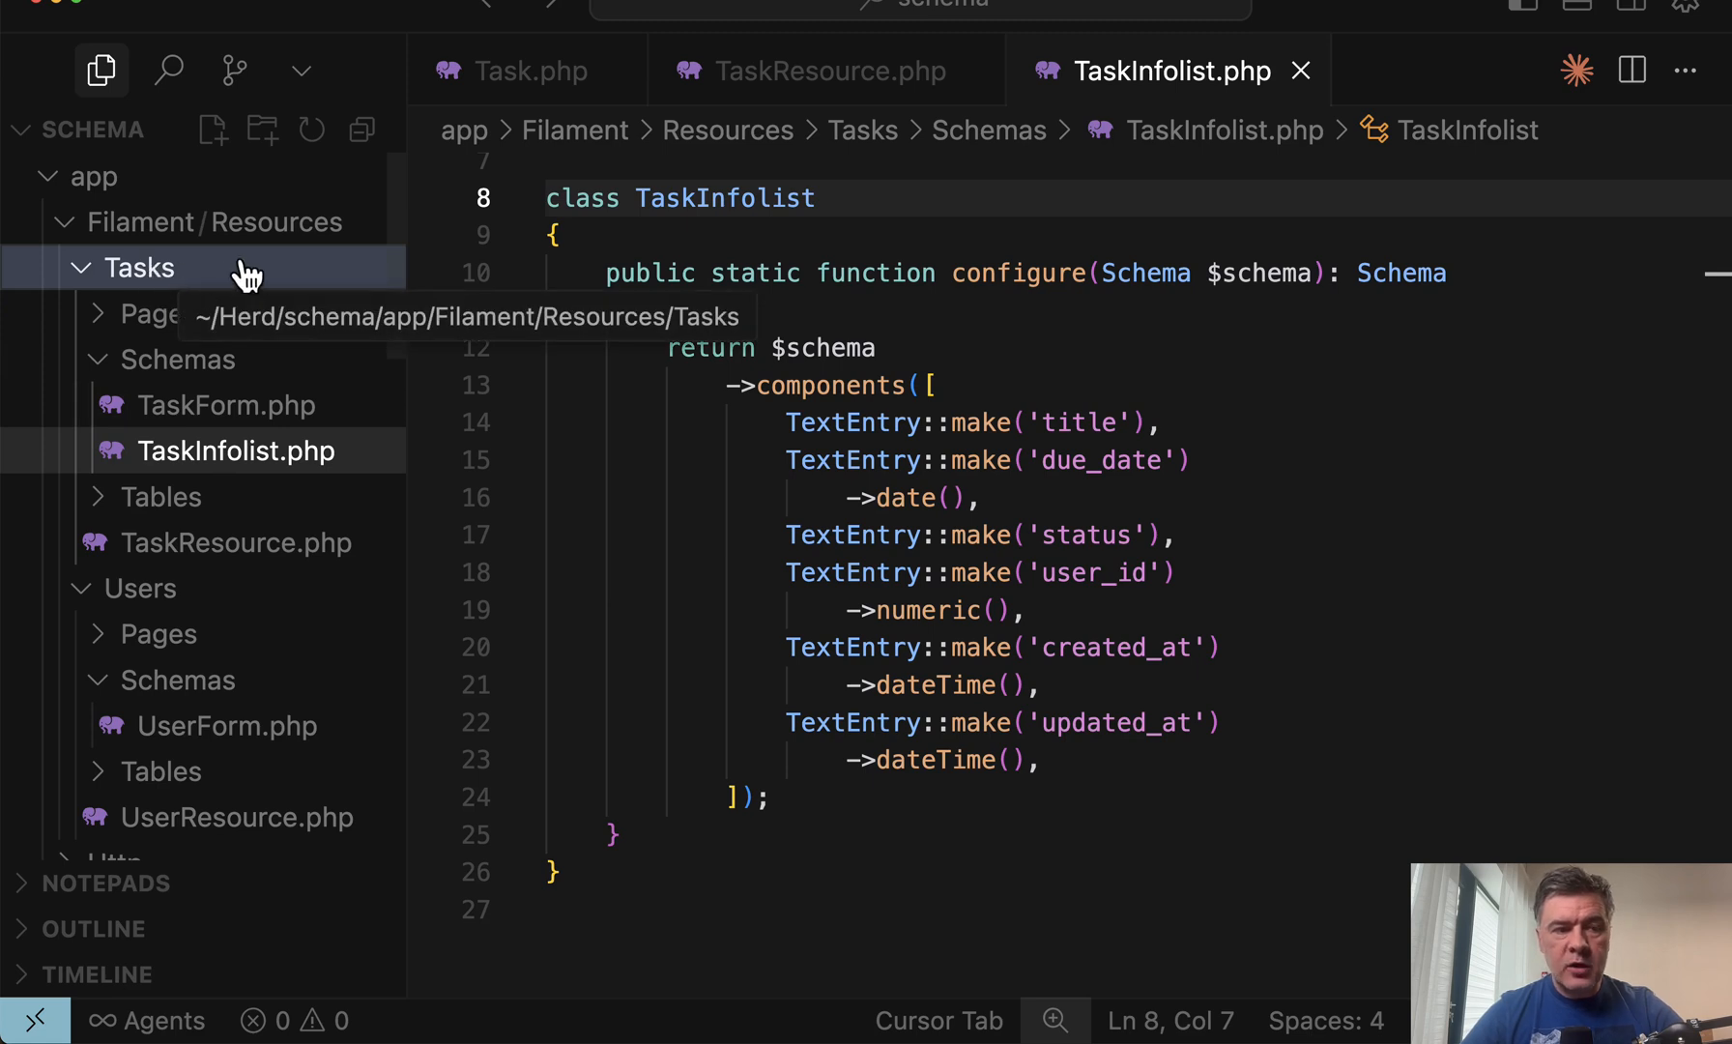
mouse_move(271, 282)
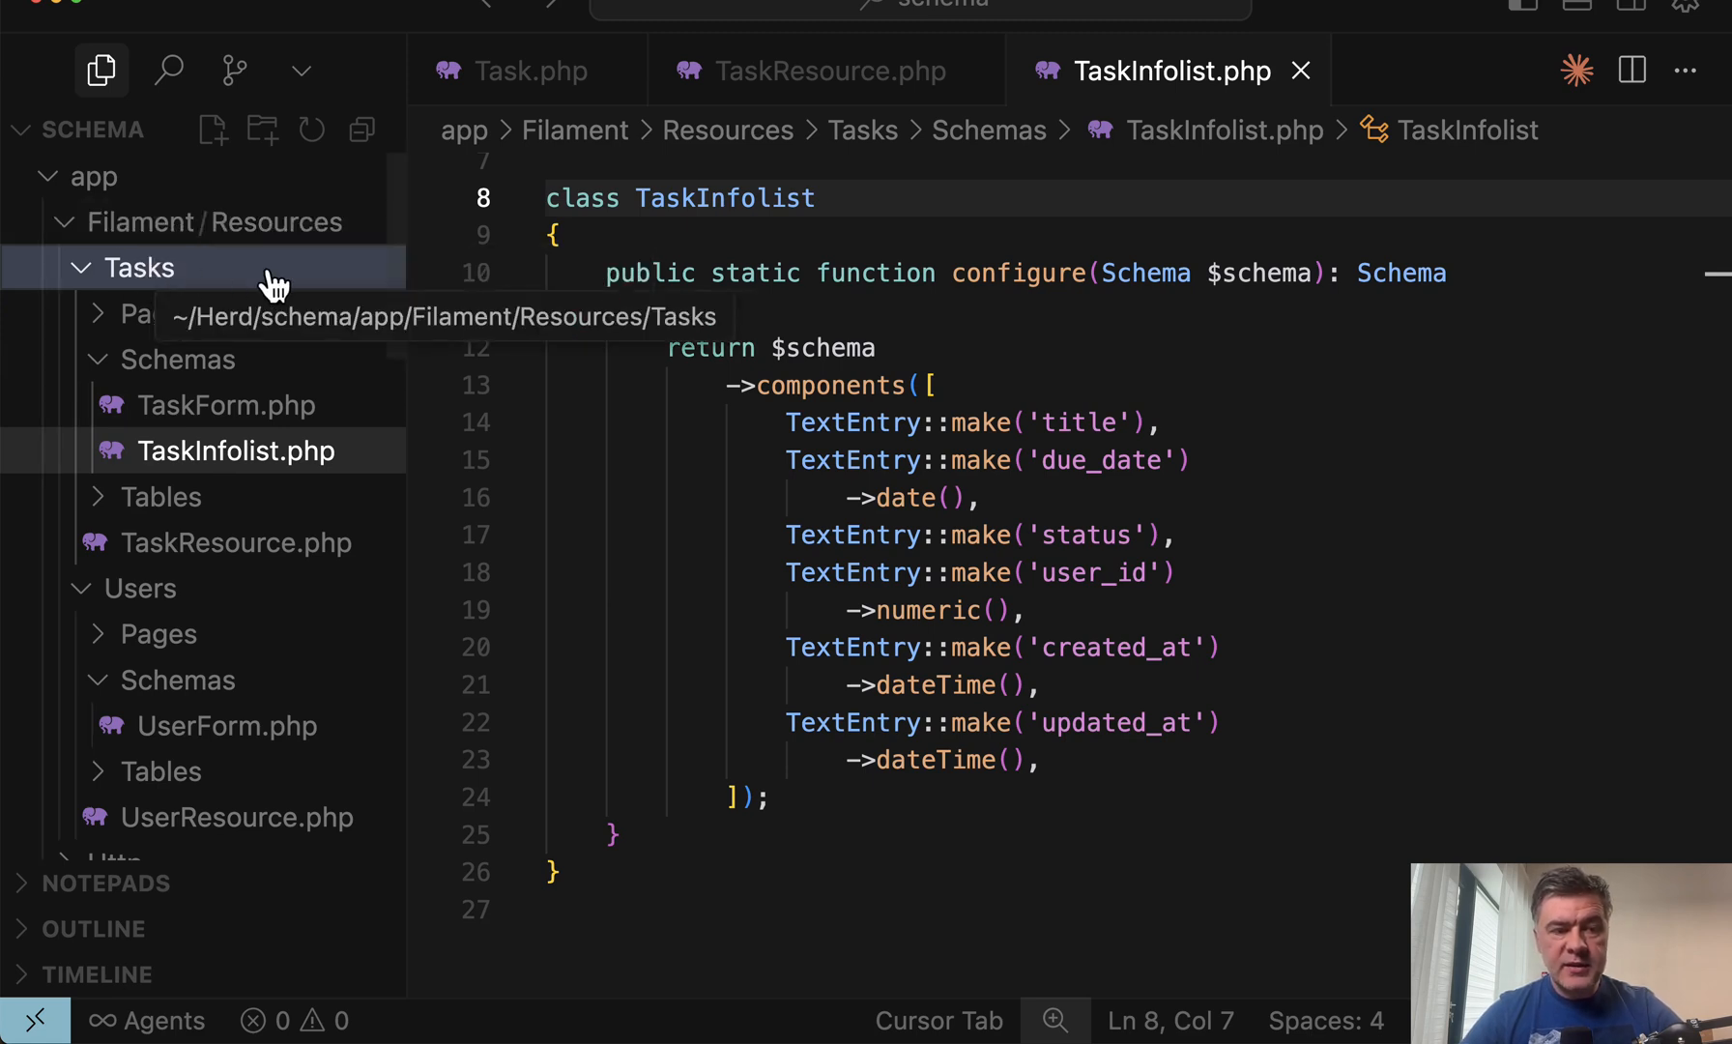
Step: Move the generated Tasks resource folder to trash from the Explorer
right_click(137, 267)
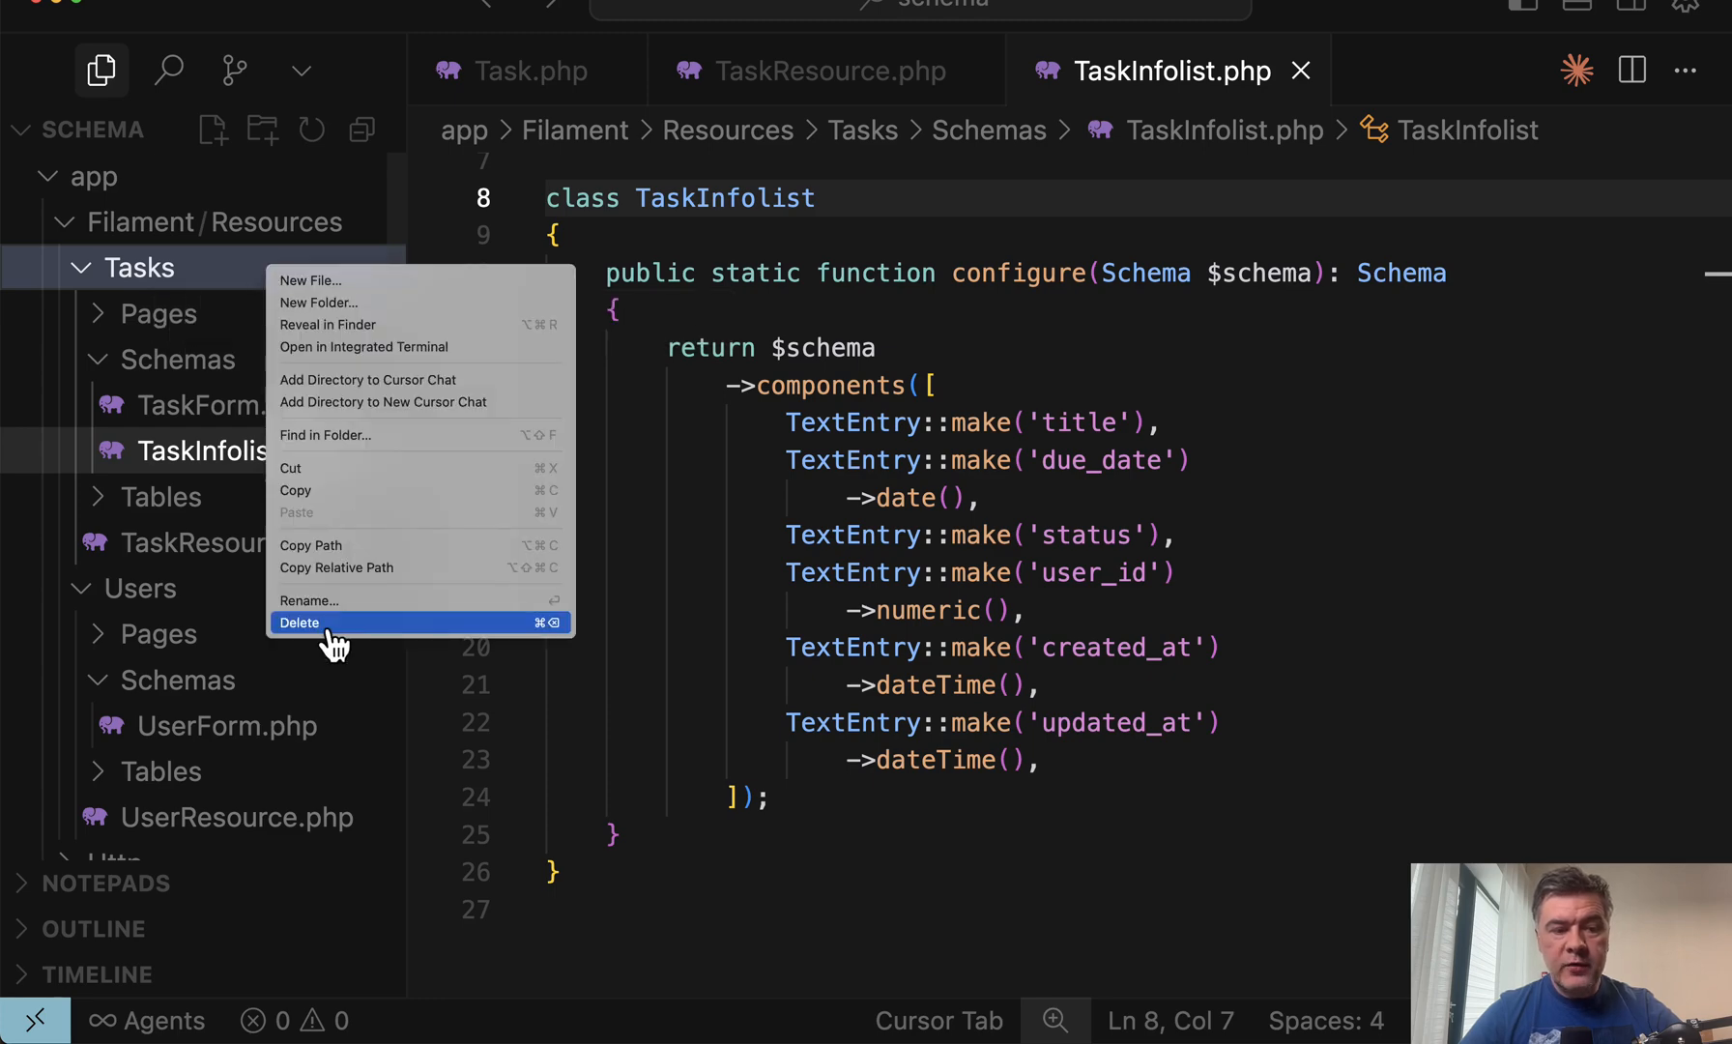
click(298, 622)
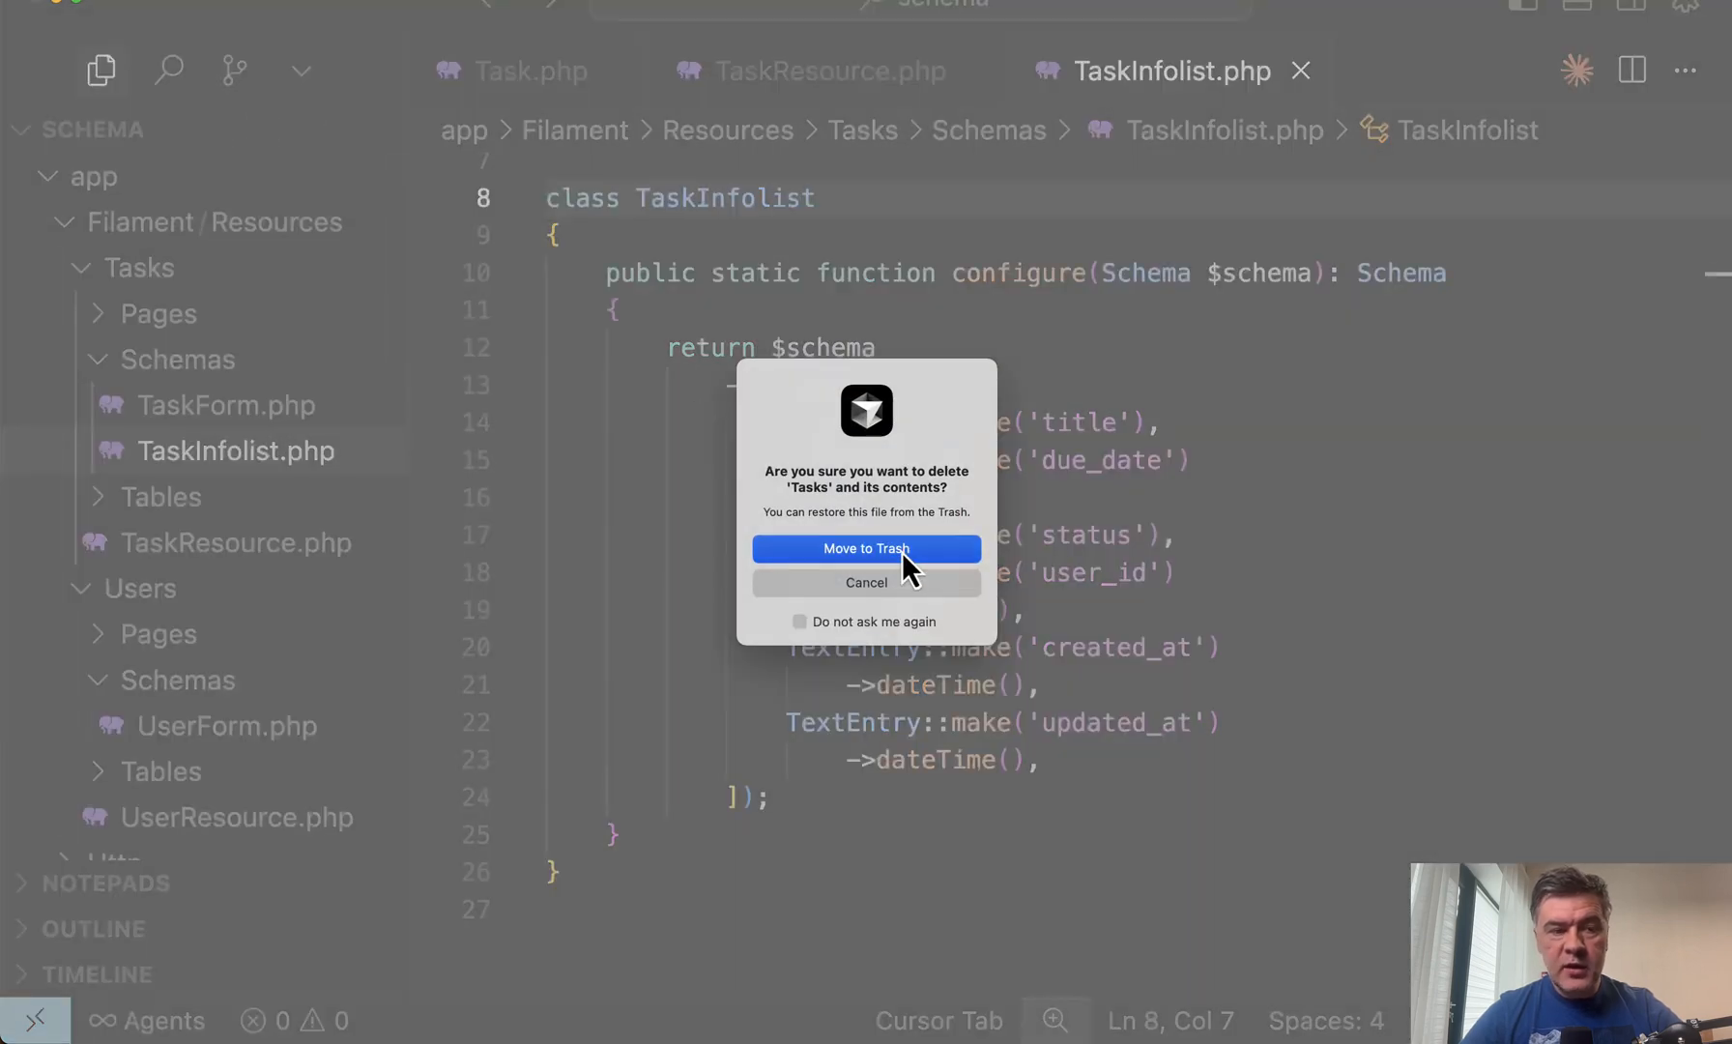
click(864, 547)
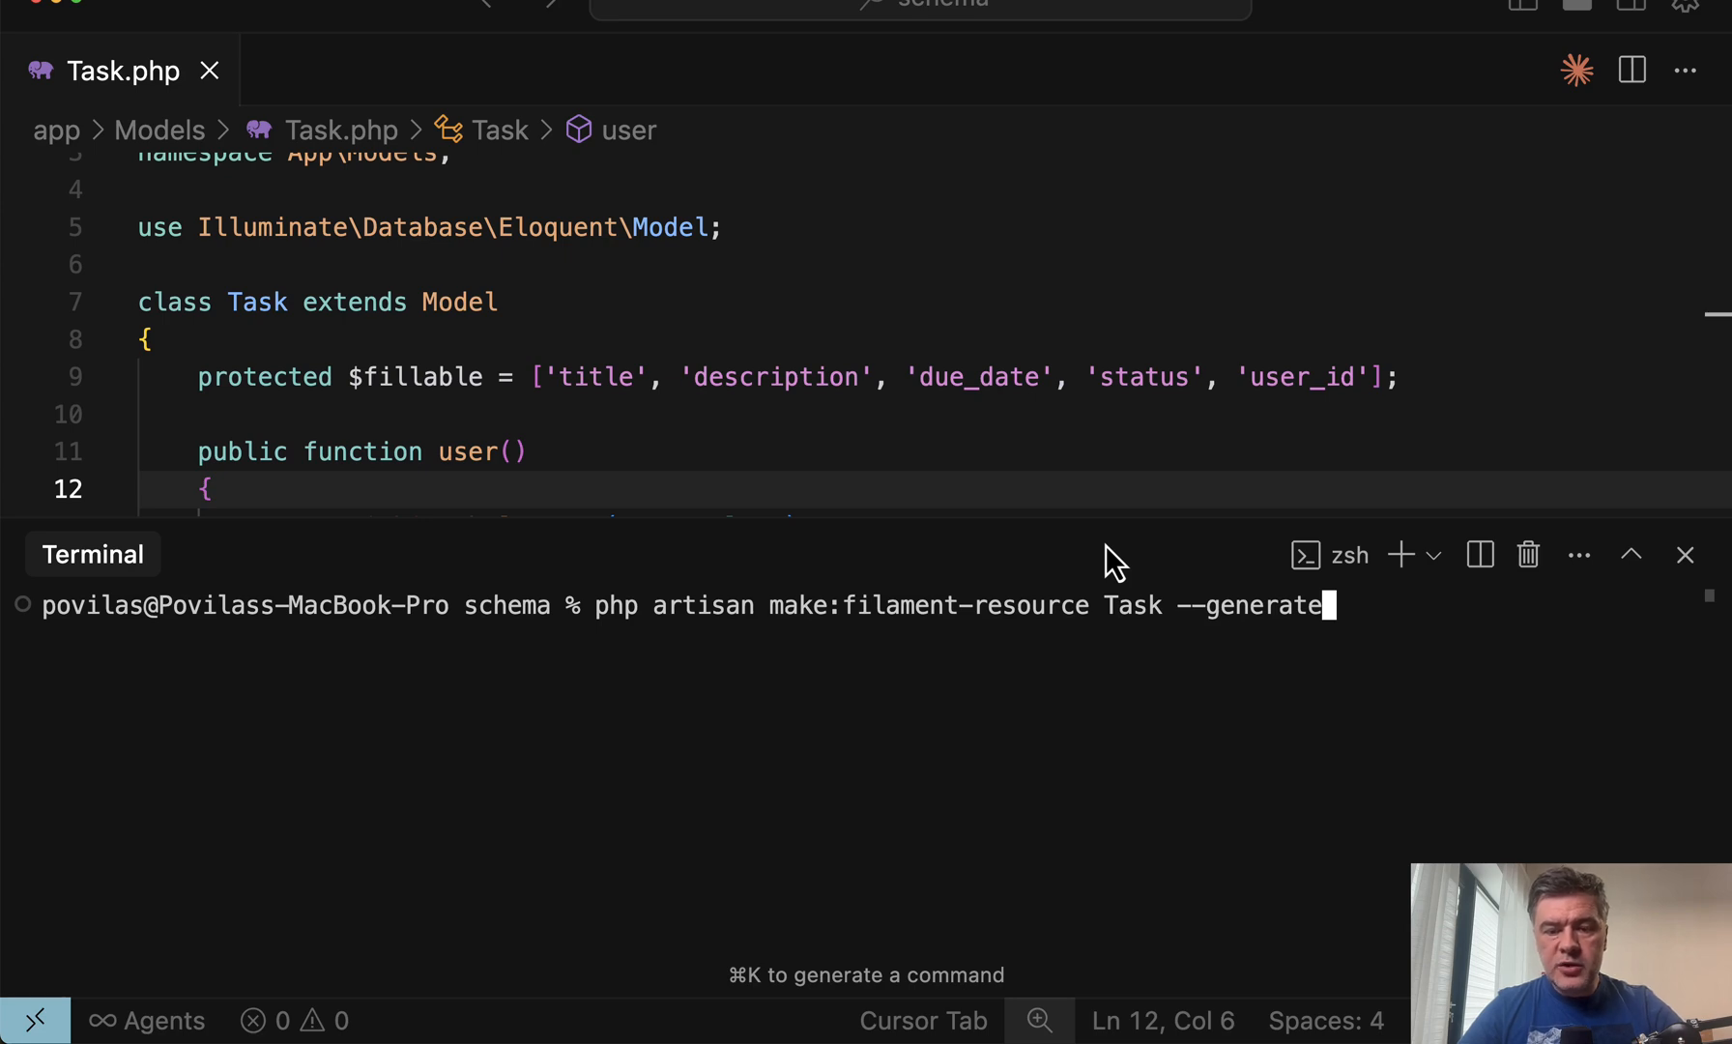
Step: Run make:filament-resource Task --generate, declining the view page and generating from columns
key(Backspace)
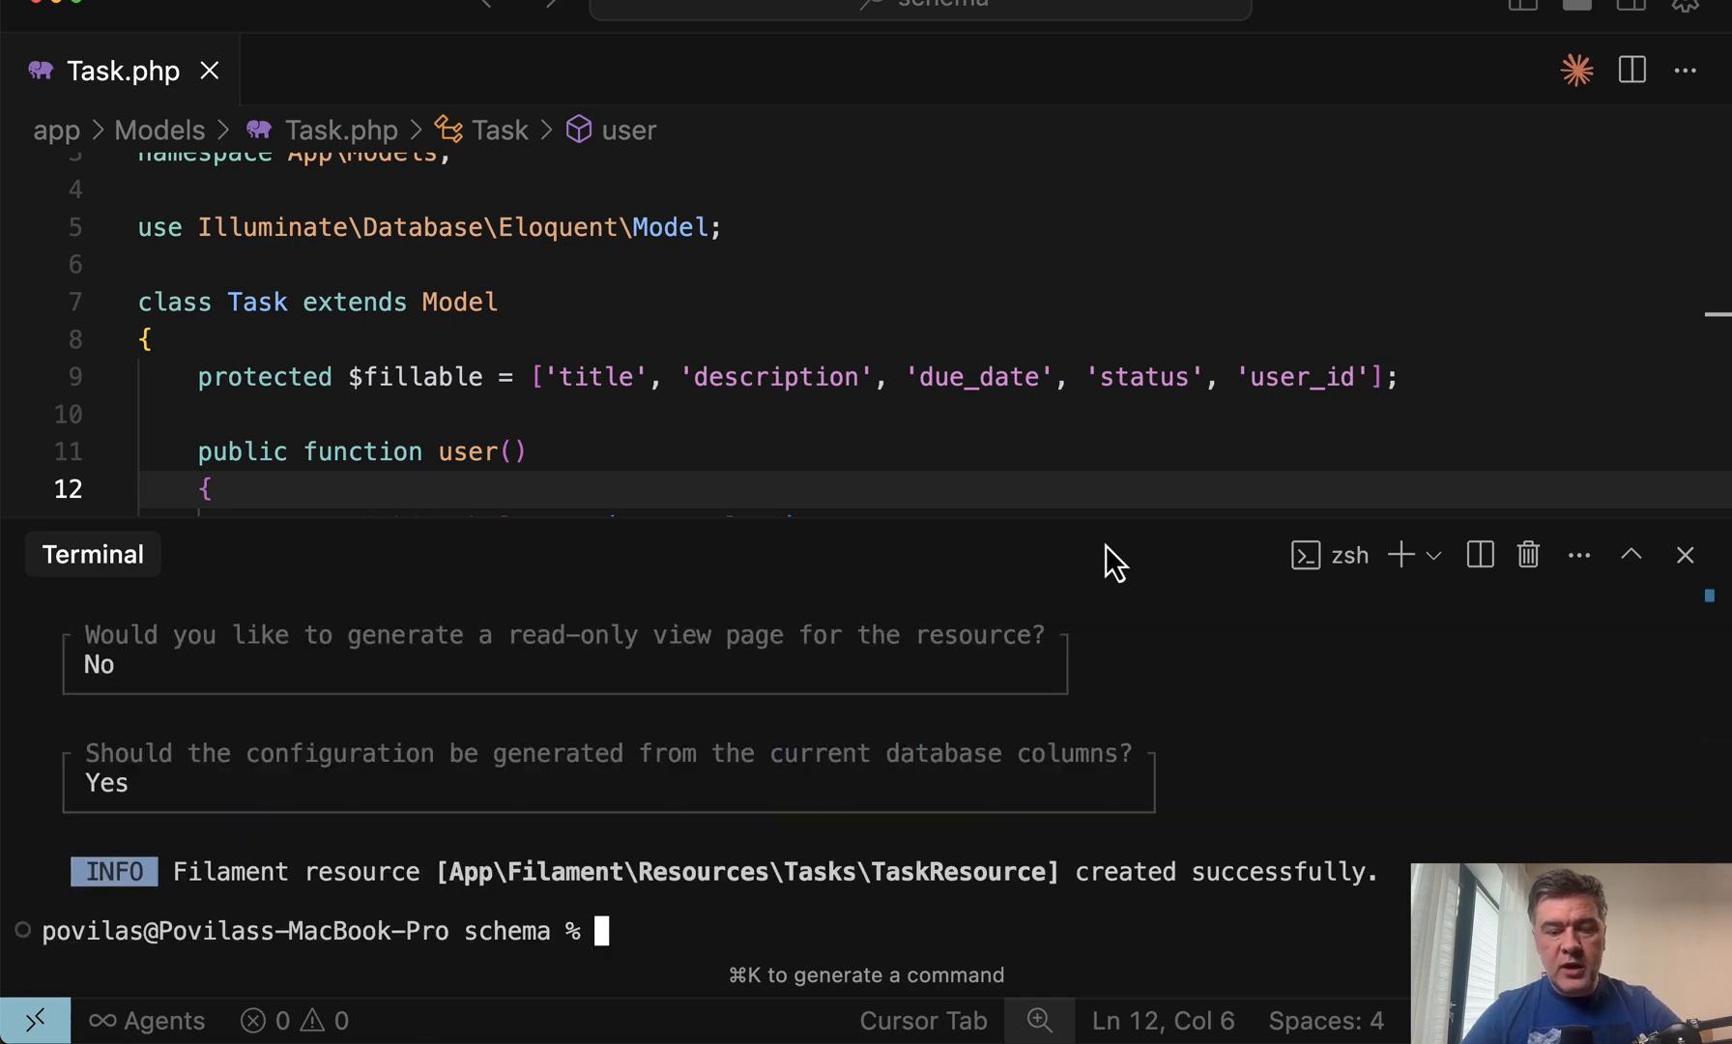
mouse_move(1174, 141)
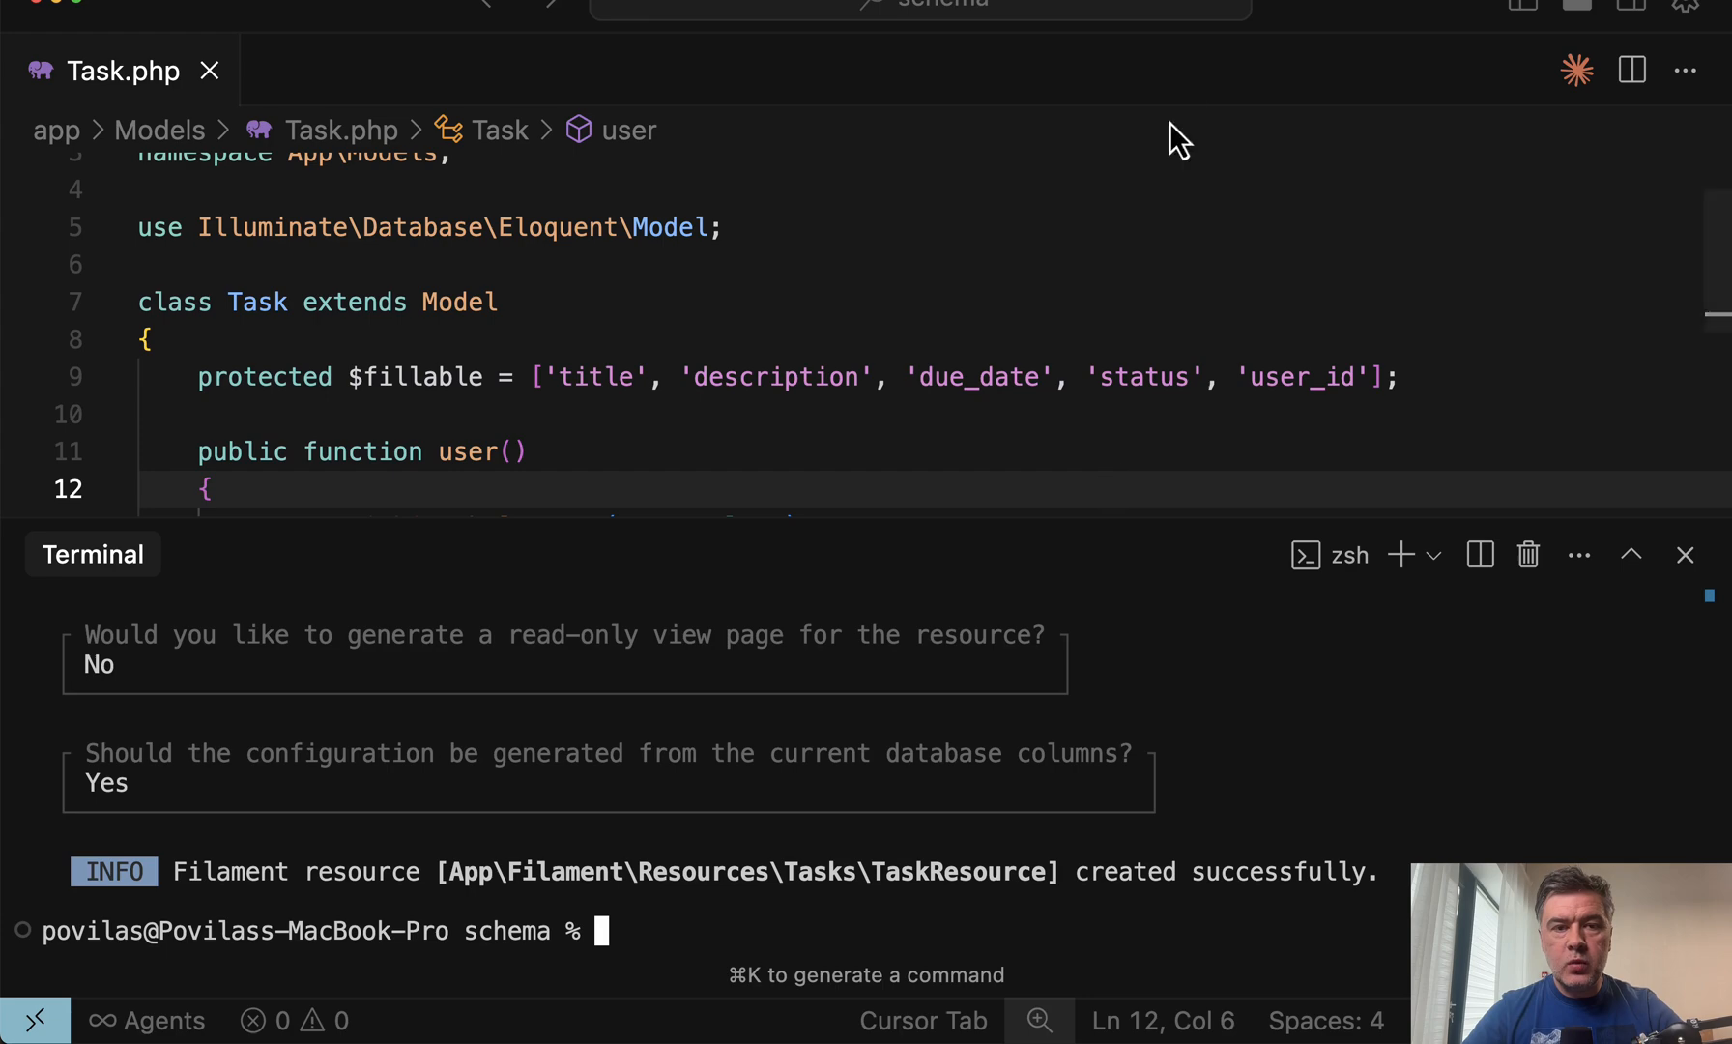
mouse_move(1001, 309)
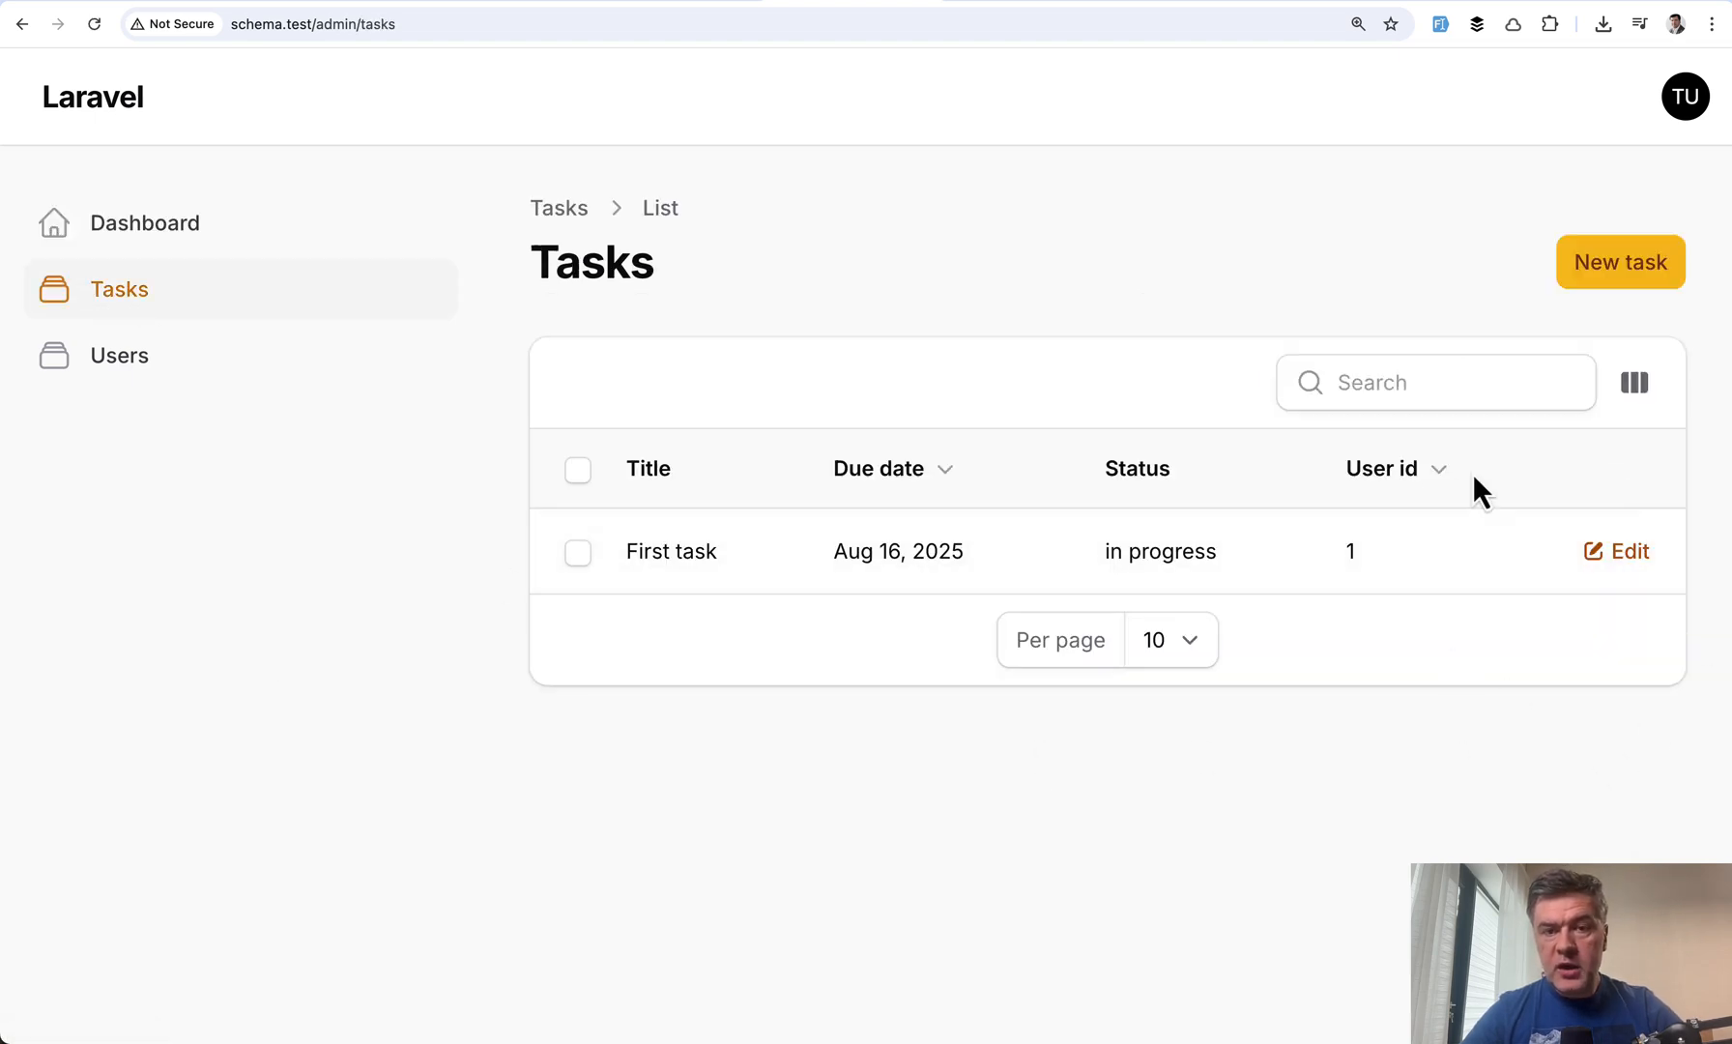
mouse_move(980, 274)
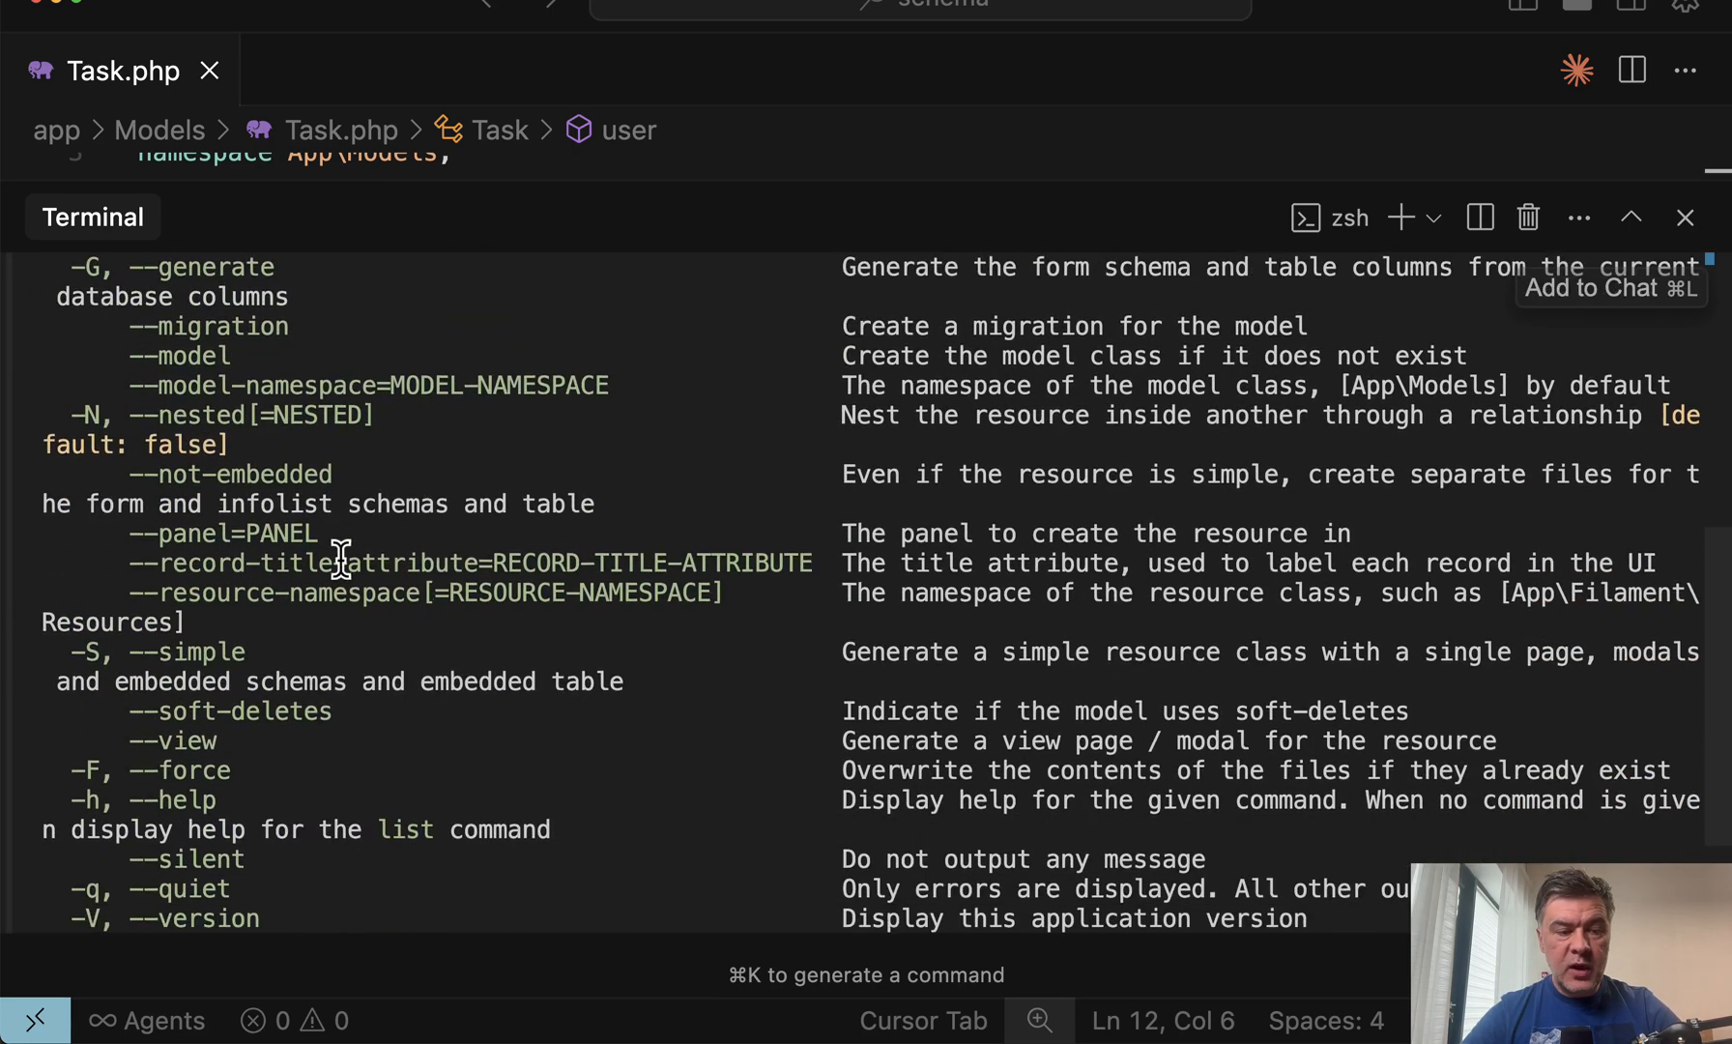
Step: Highlight the --record-title-attribute option in the make:filament-resource --help output and read to the end
double_click(282, 562)
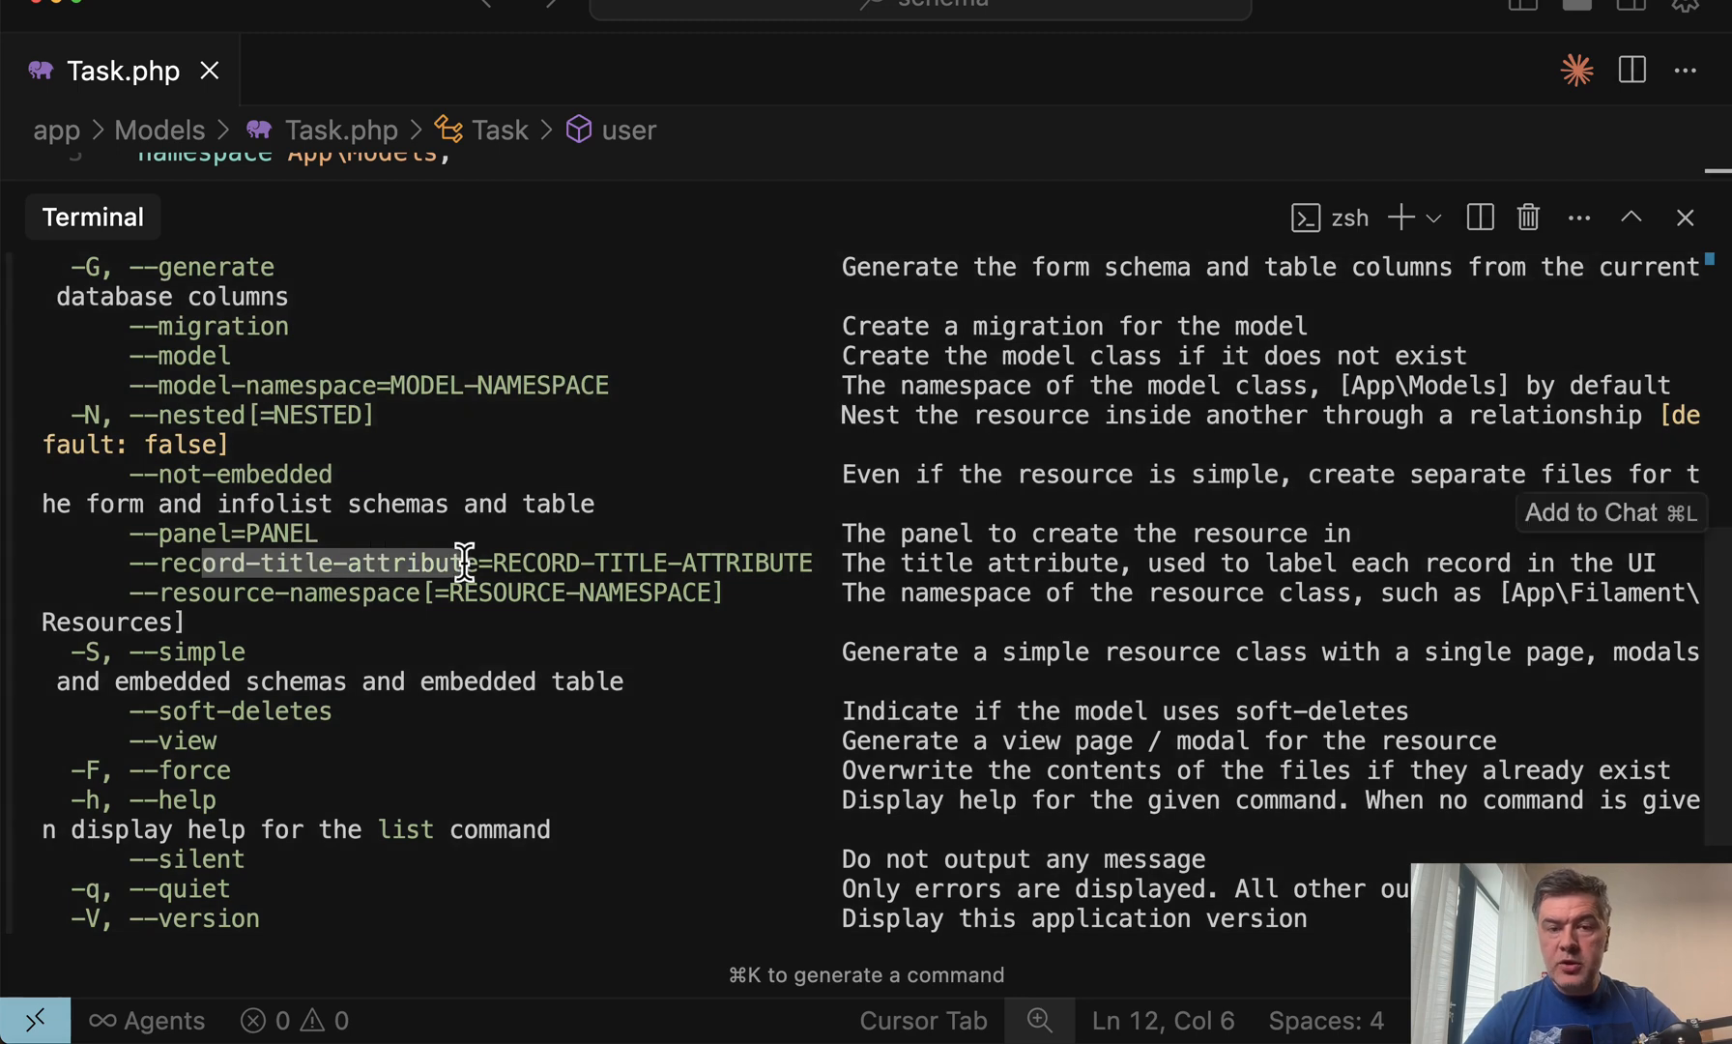
mouse_move(161, 737)
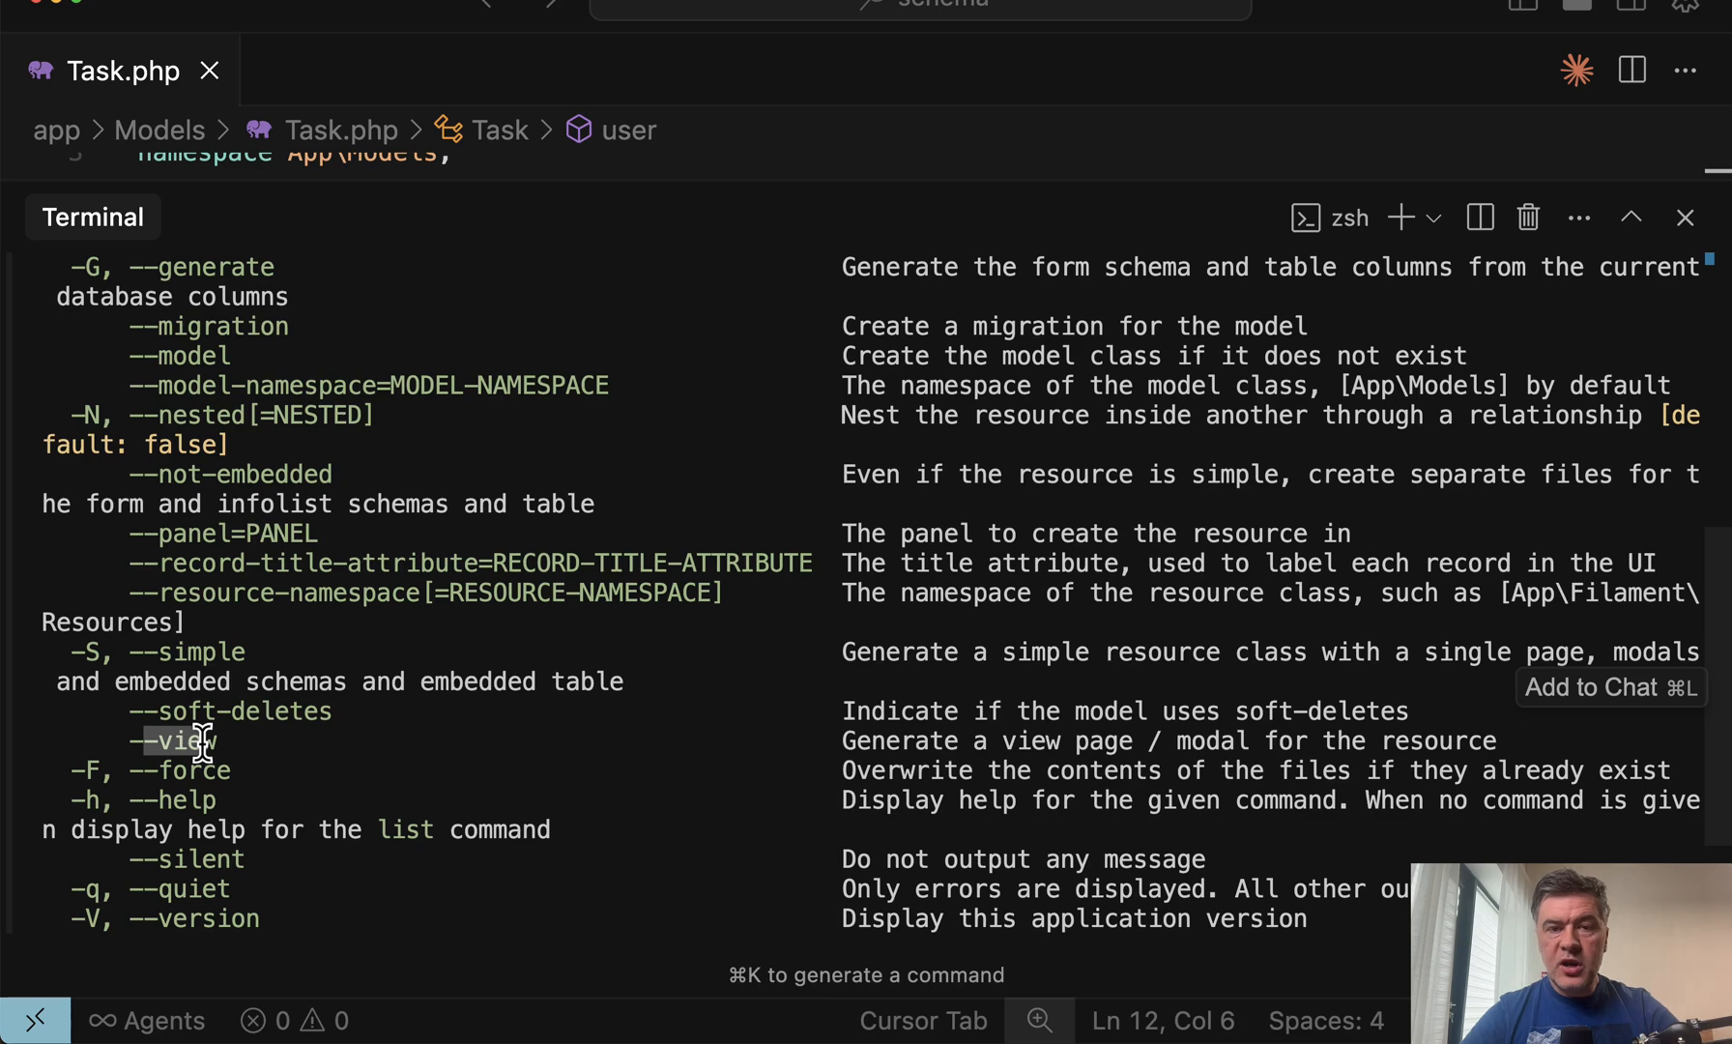
scroll(down, 3)
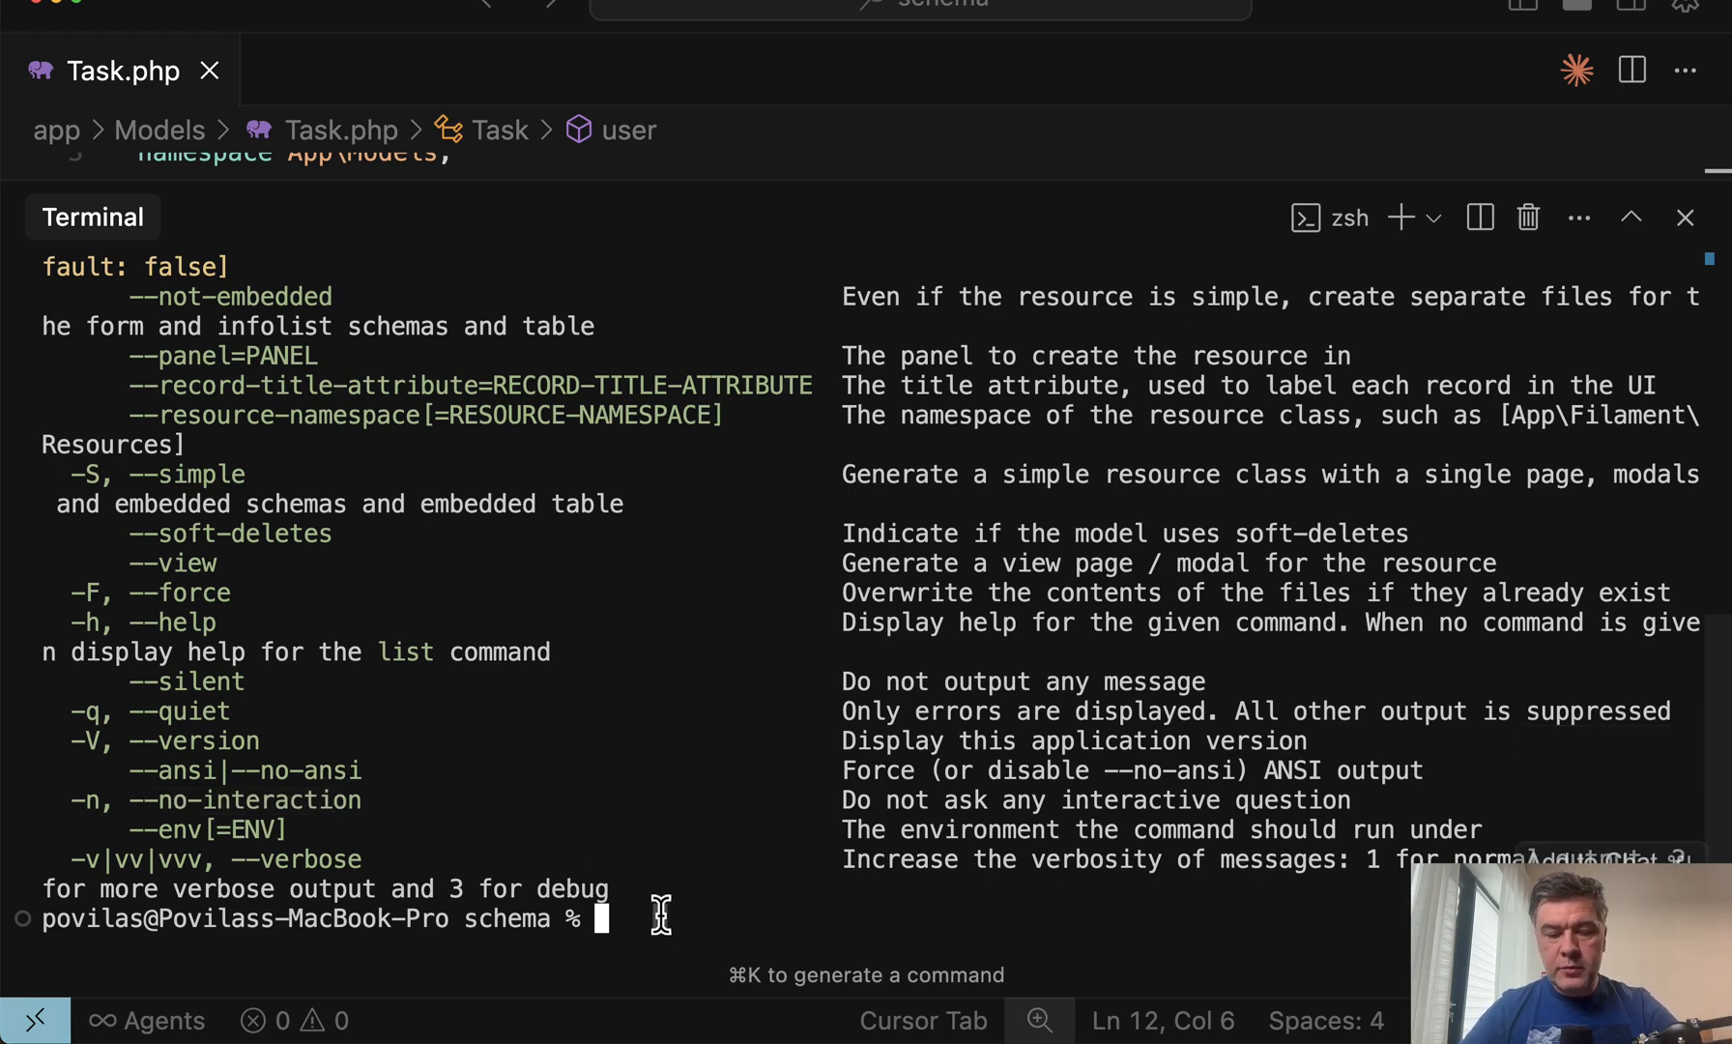
Step: Run make:filament-resource Task --no-interaction, then locate and open TaskResource.php via quick open
text(php artisan make:filament-resource Task --no-interaction)
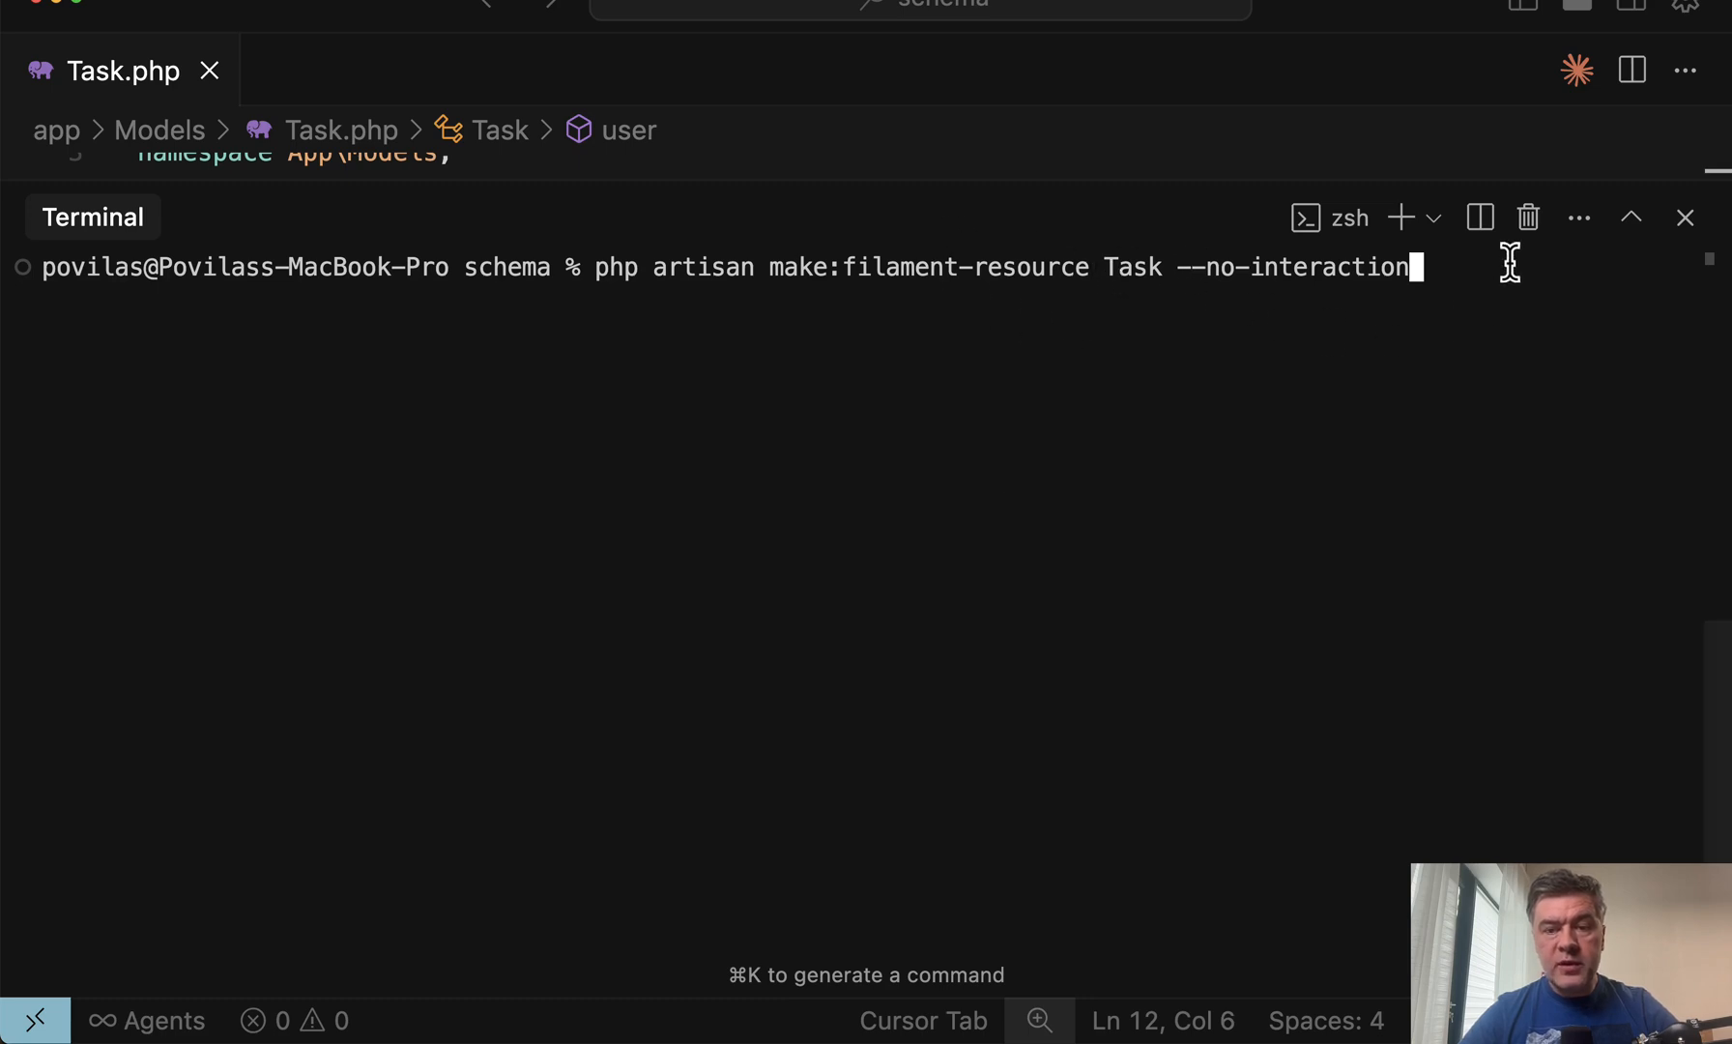
mouse_move(1011, 458)
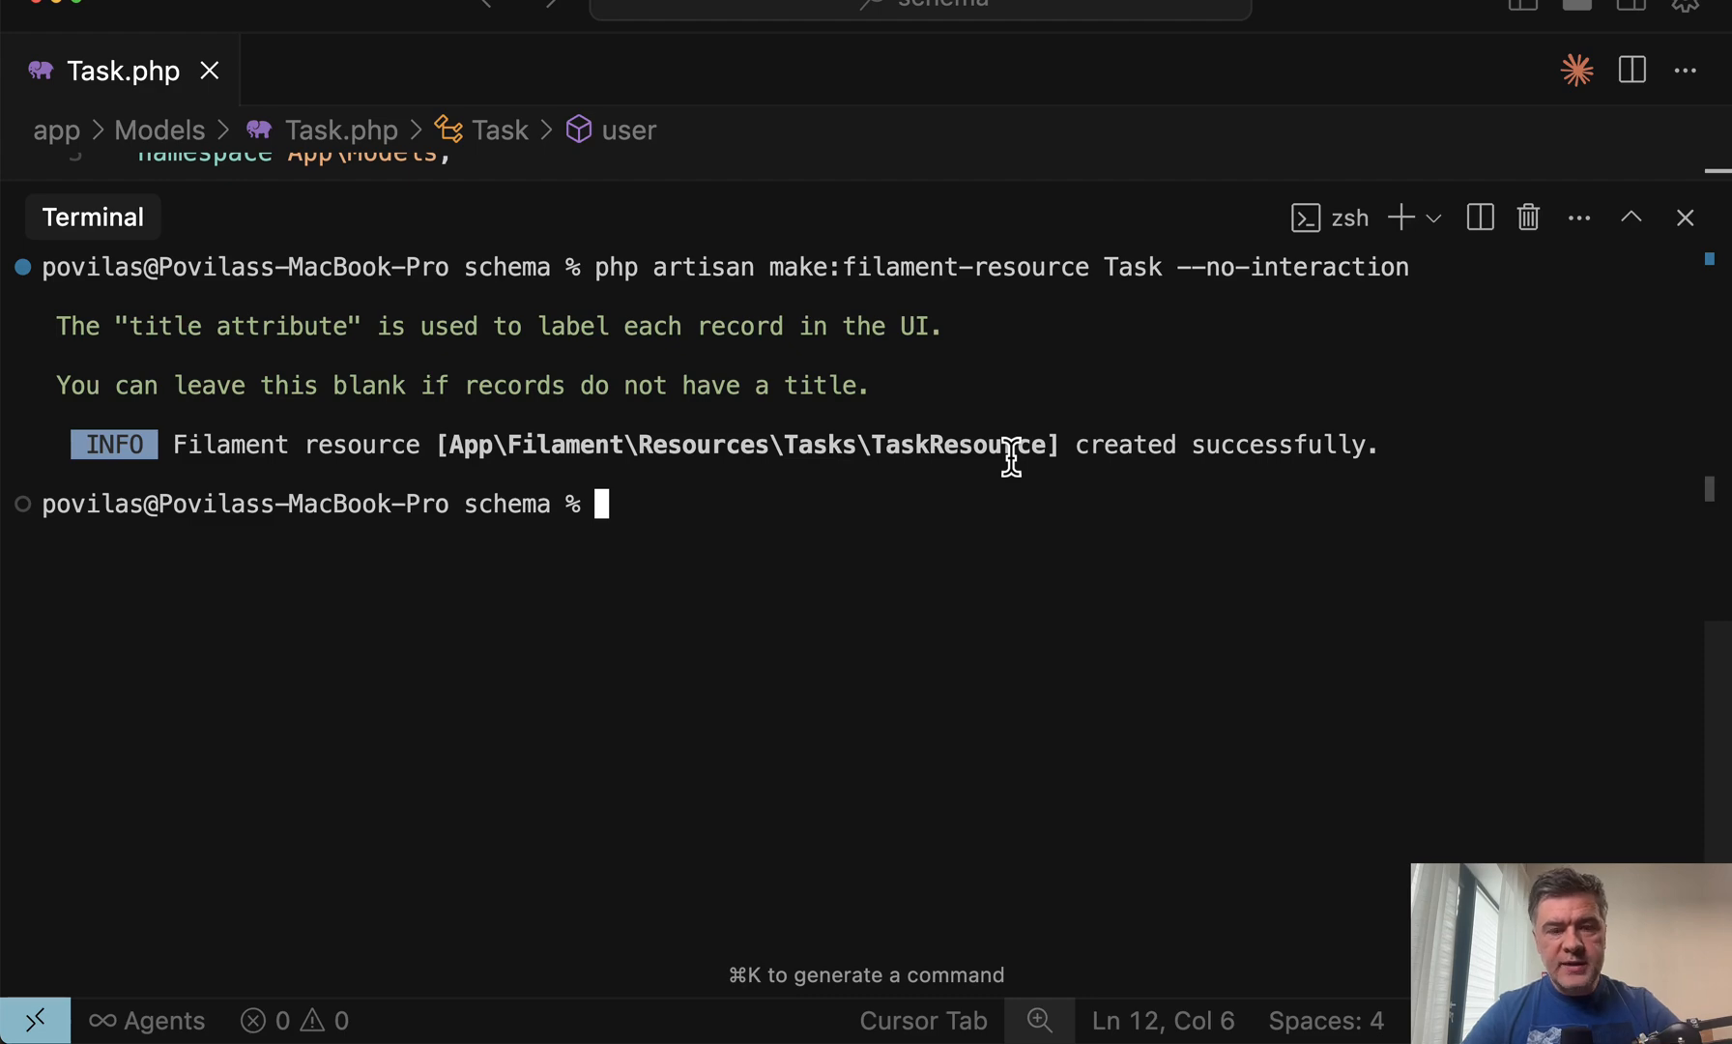
text(task)
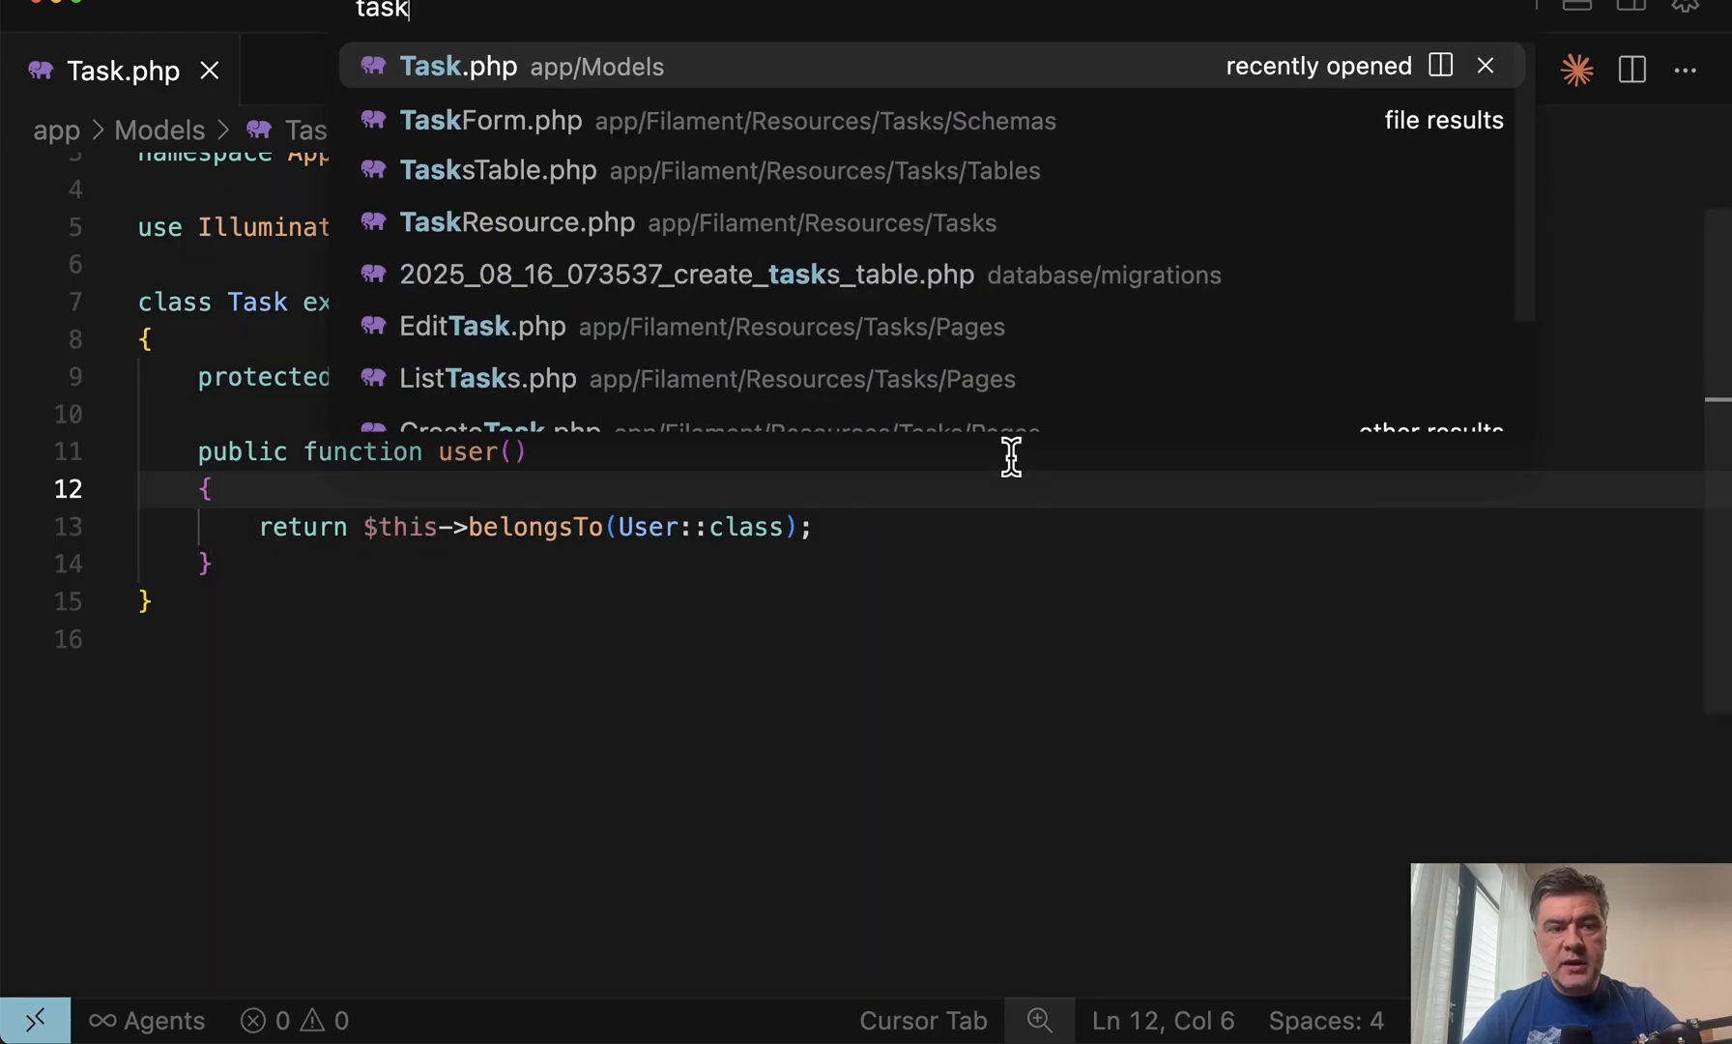
click(516, 222)
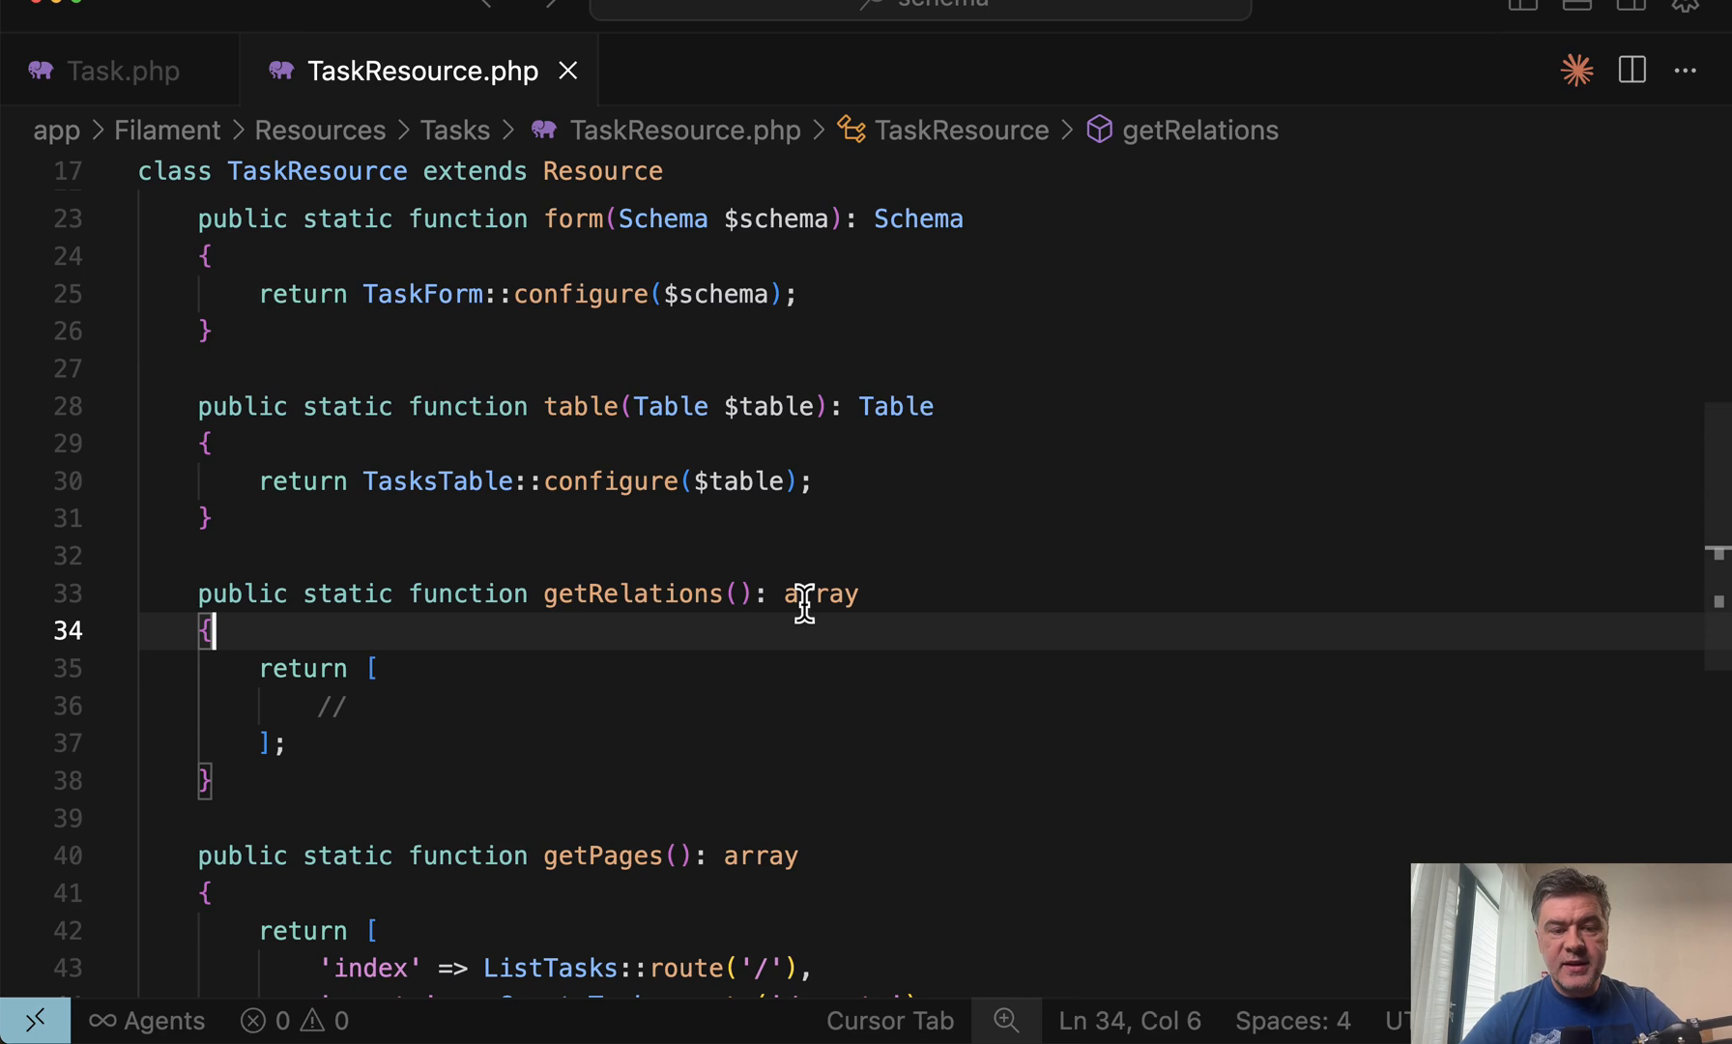